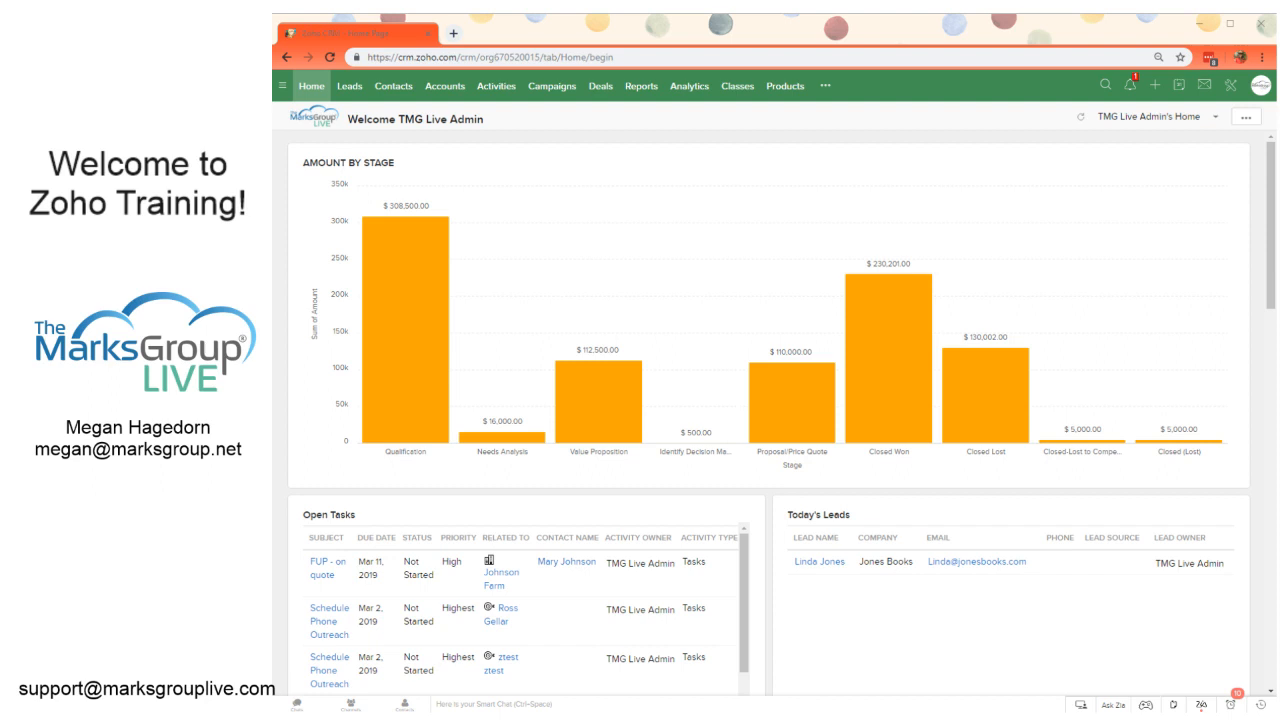
mouse_move(348, 90)
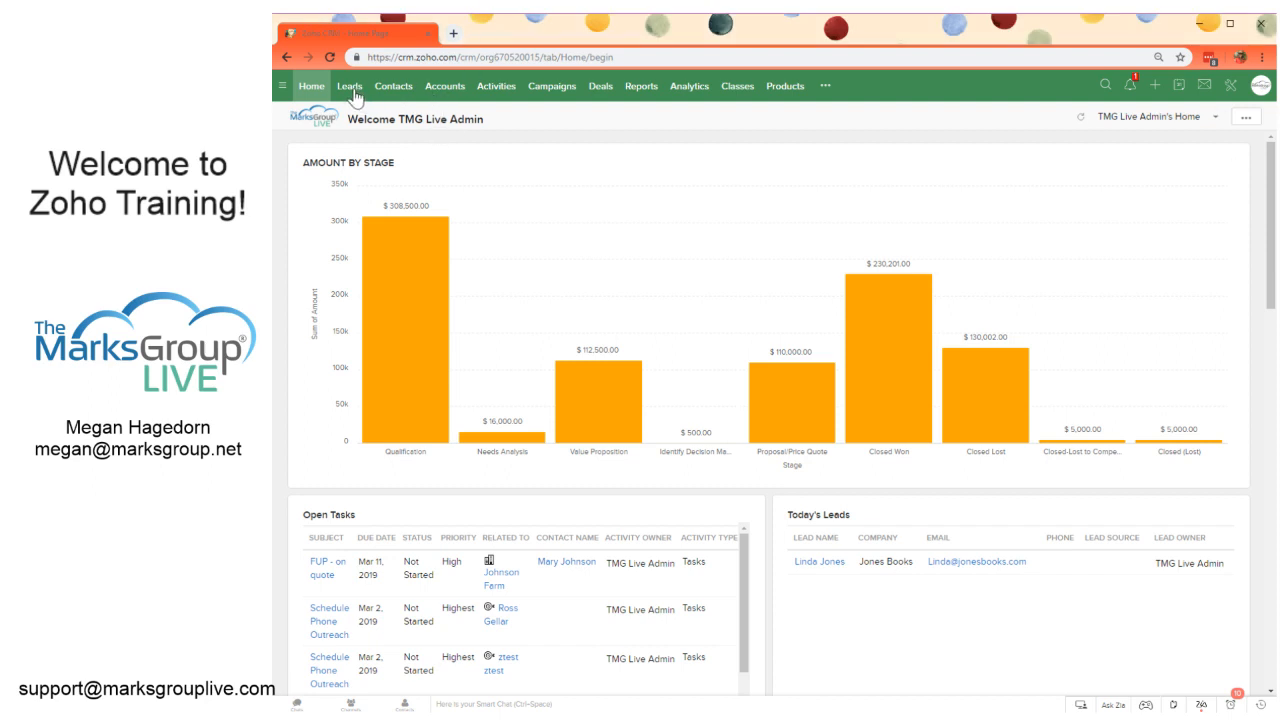
- Open the Contacts module listing all 46 contact records
left_click(396, 86)
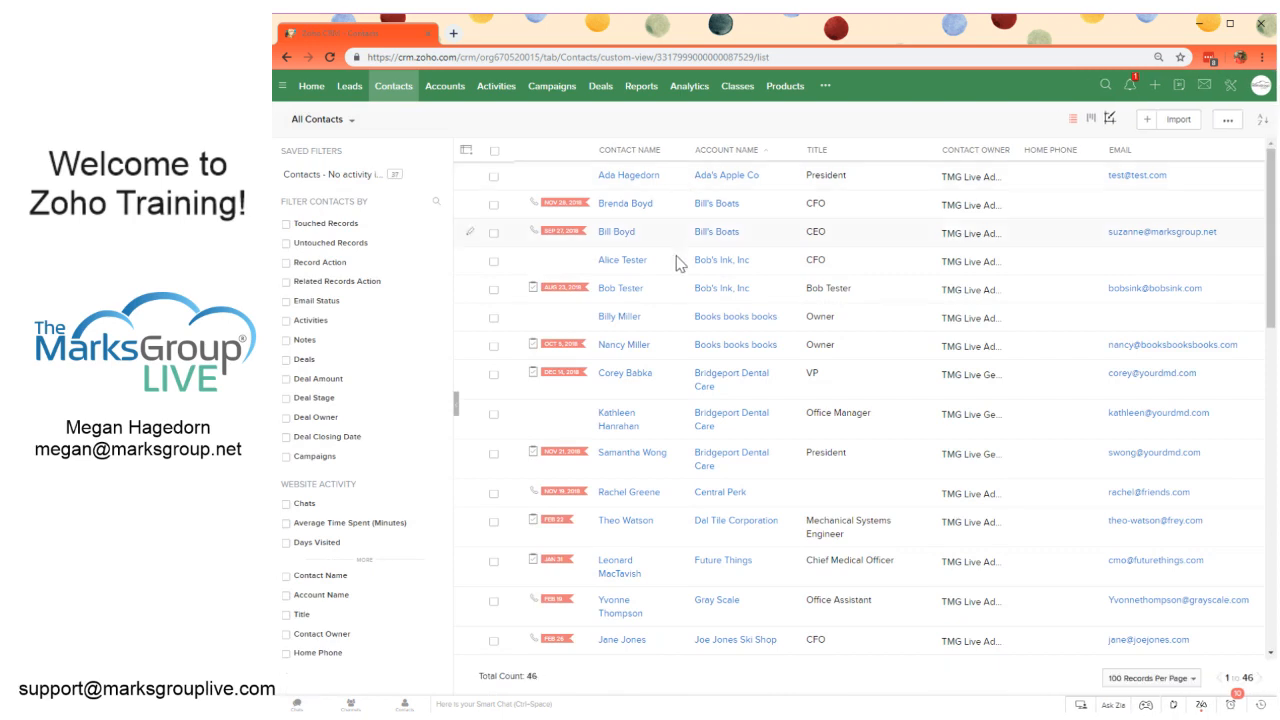
mouse_move(350, 146)
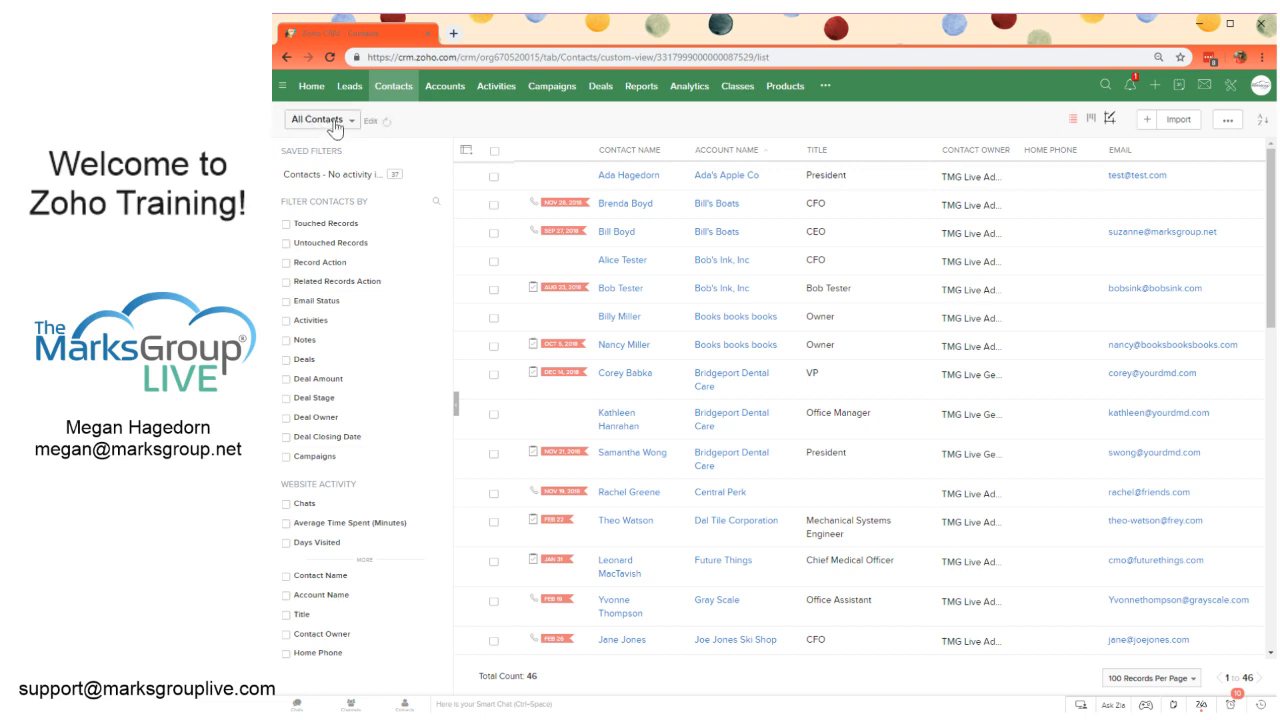
- Change the saved view from All Contacts to Mailing Labels
left_click(352, 120)
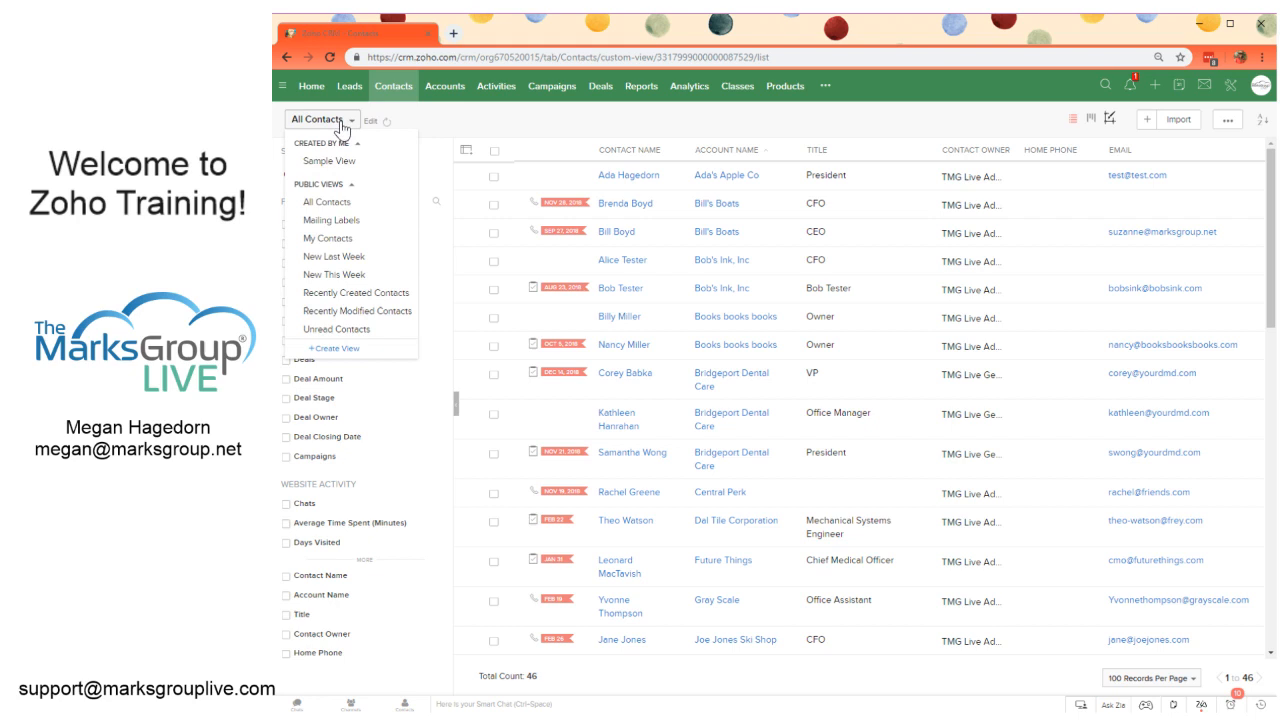
left_click(348, 120)
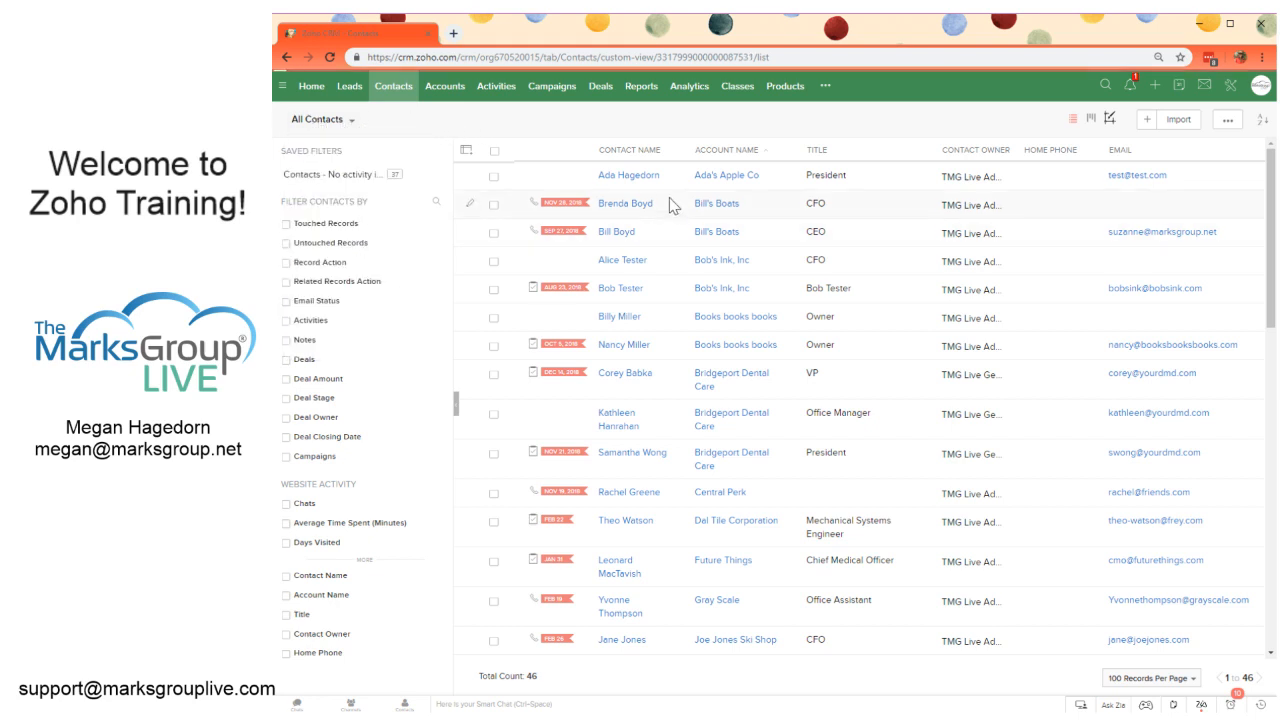
left_click(330, 120)
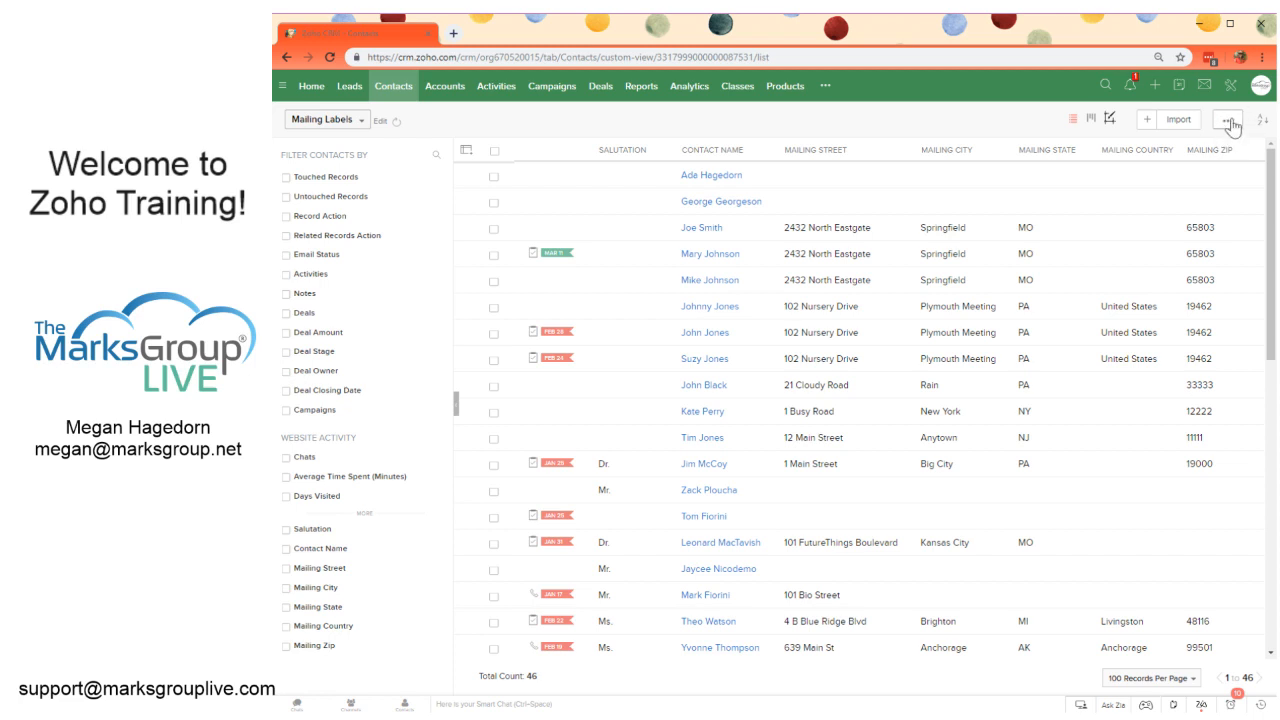
mouse_move(1250, 120)
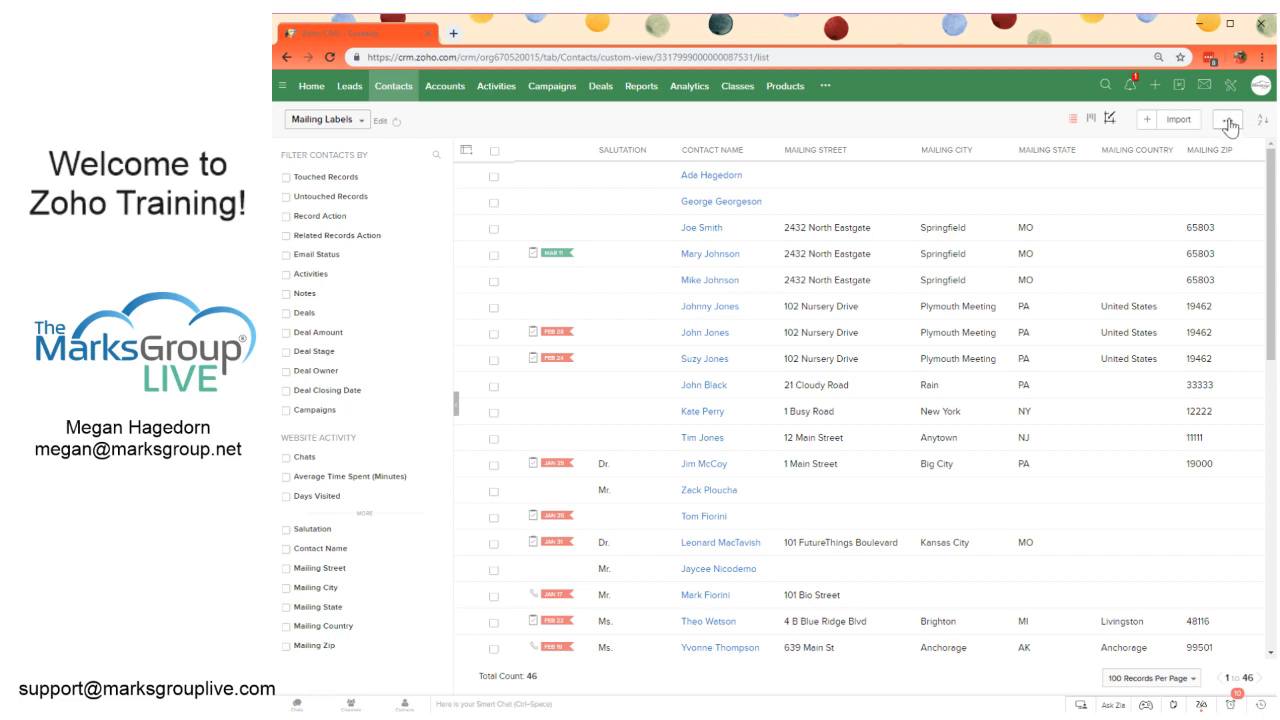
- Open the More (…) bulk-actions menu above the Mailing Labels list
left_click(1230, 118)
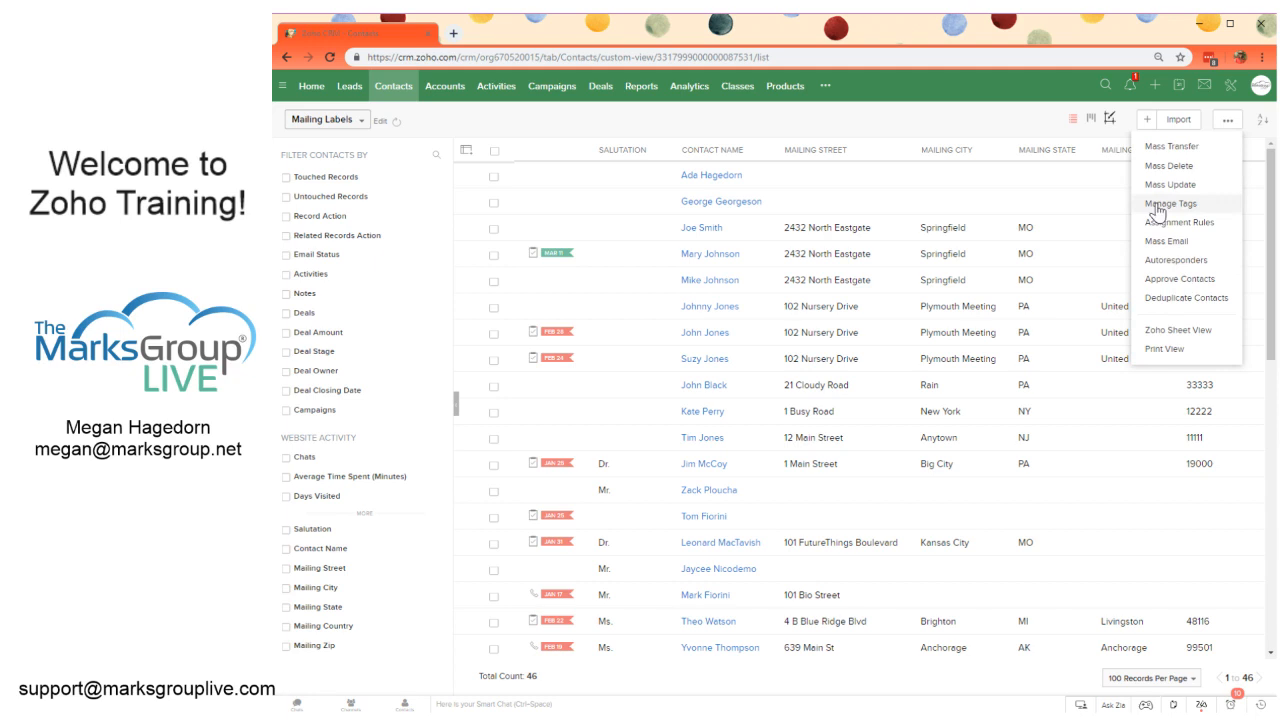
mouse_move(1168, 336)
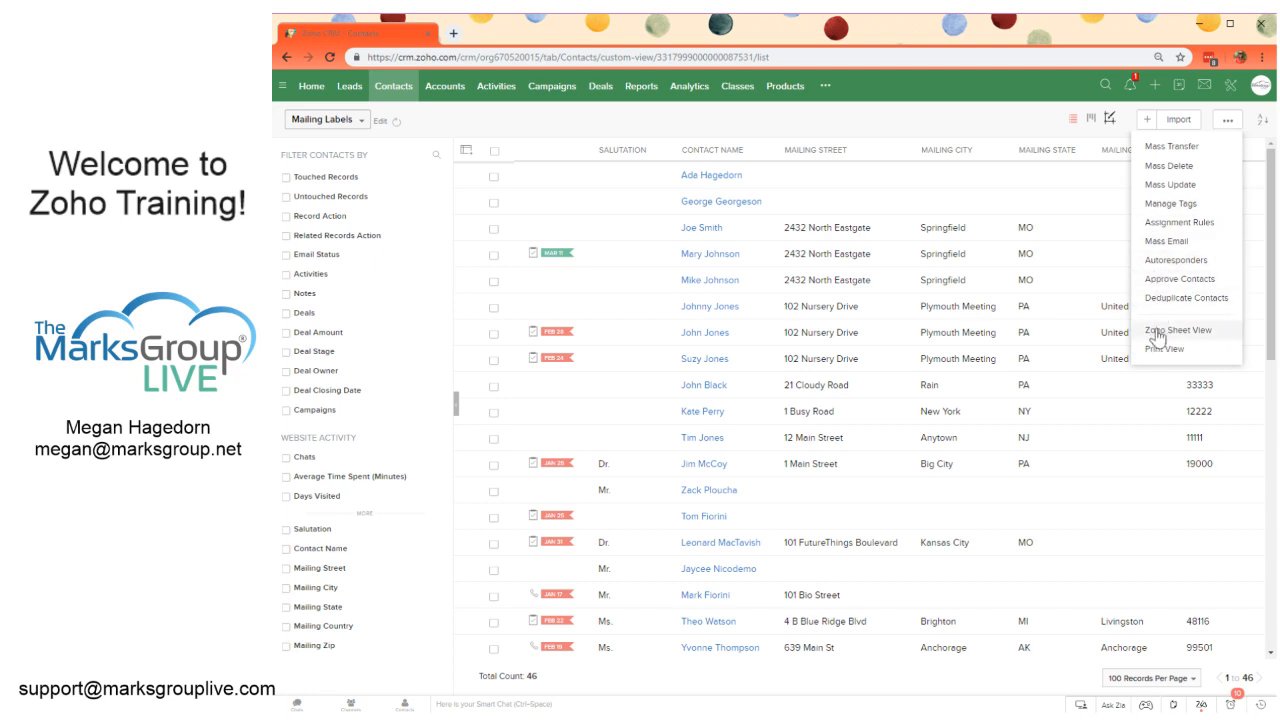
mouse_move(1208, 332)
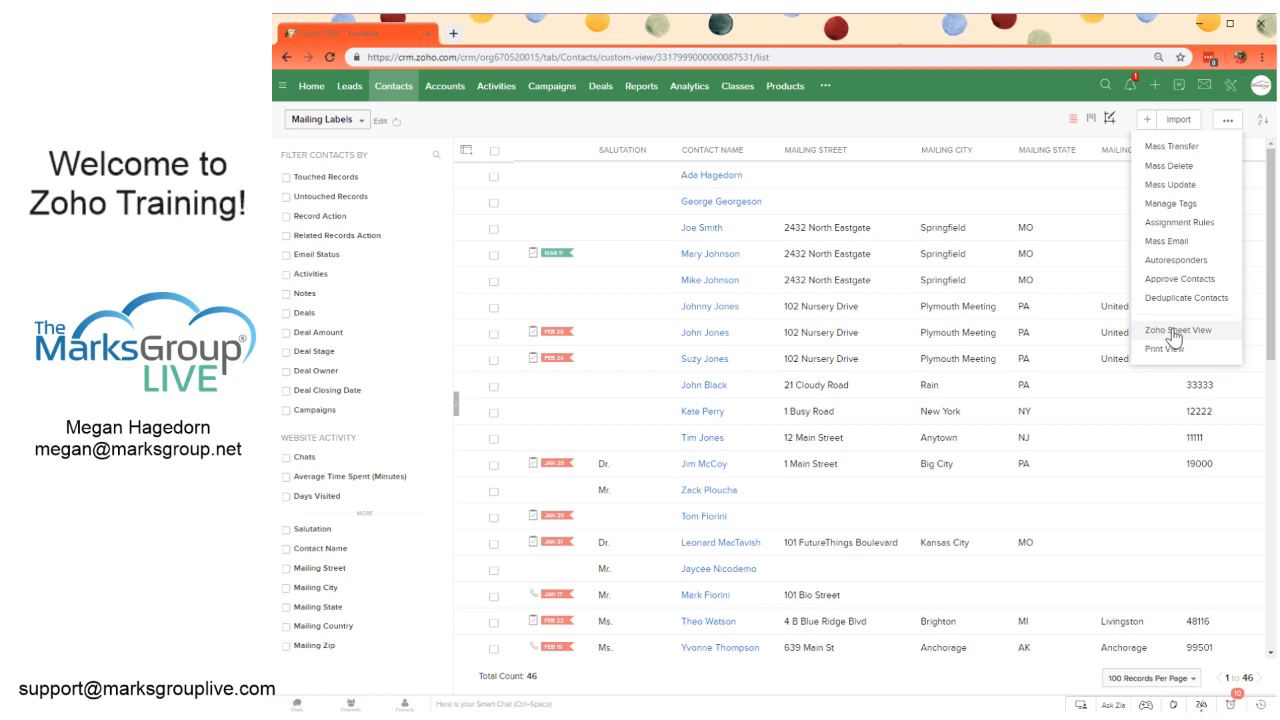
- Choose Zoho Sheet View, bringing up its Instructions dialog
left_click(1176, 328)
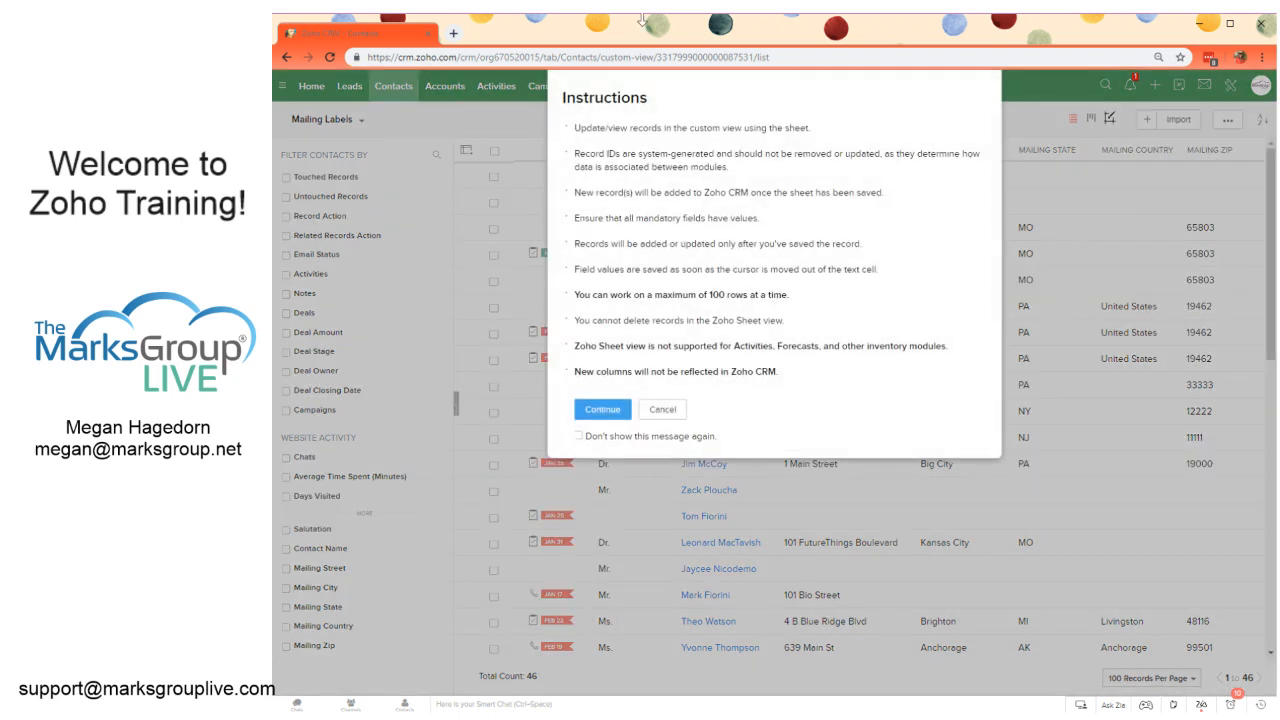
mouse_move(594, 128)
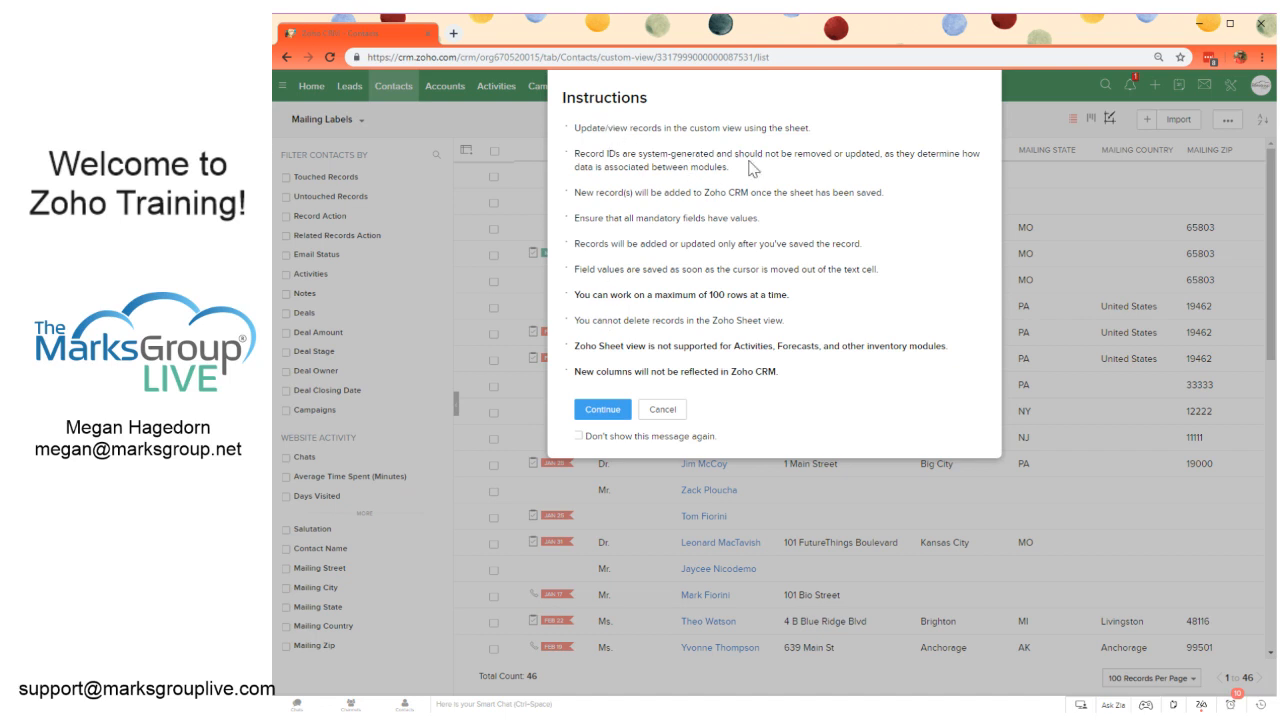
double_click(680, 294)
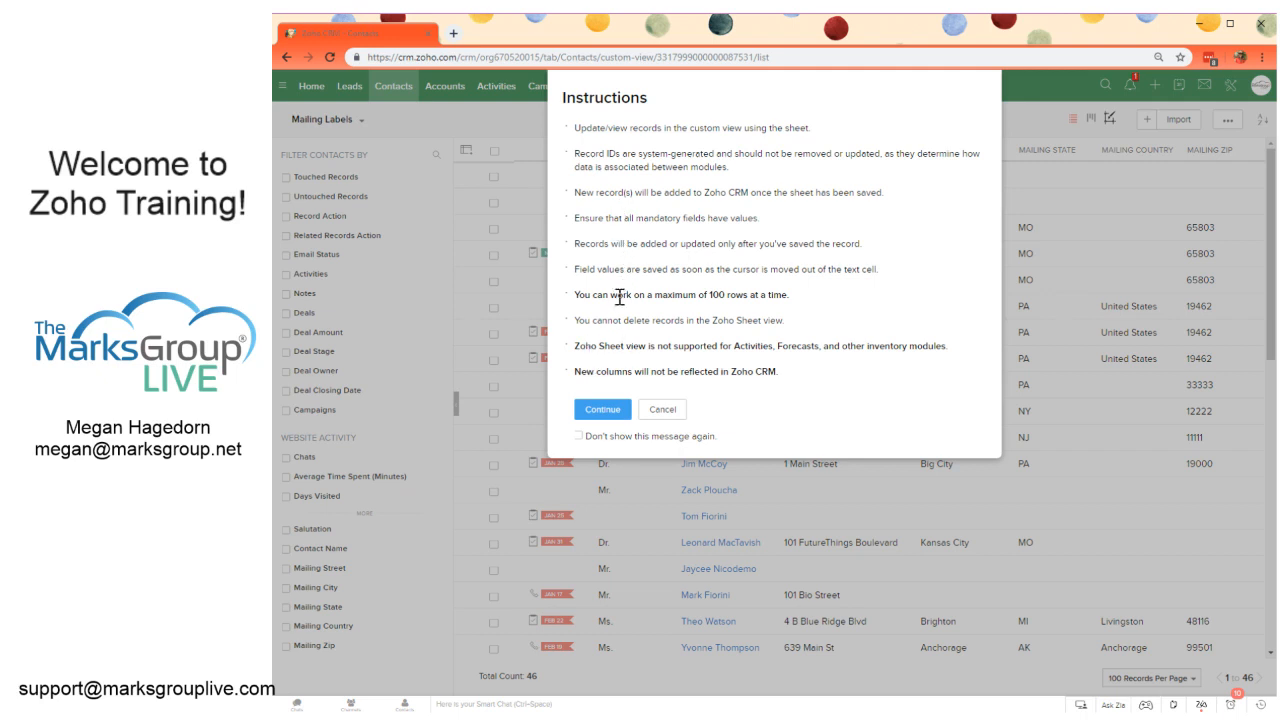
mouse_move(696, 372)
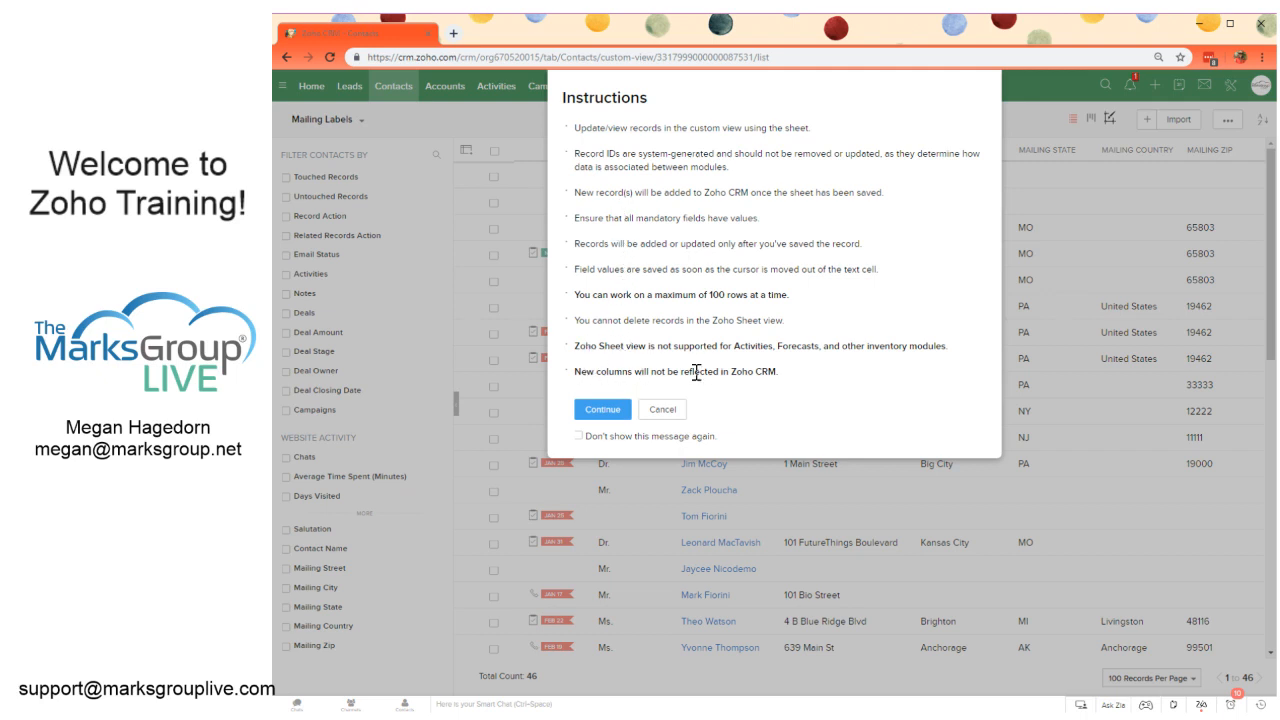
mouse_move(736, 370)
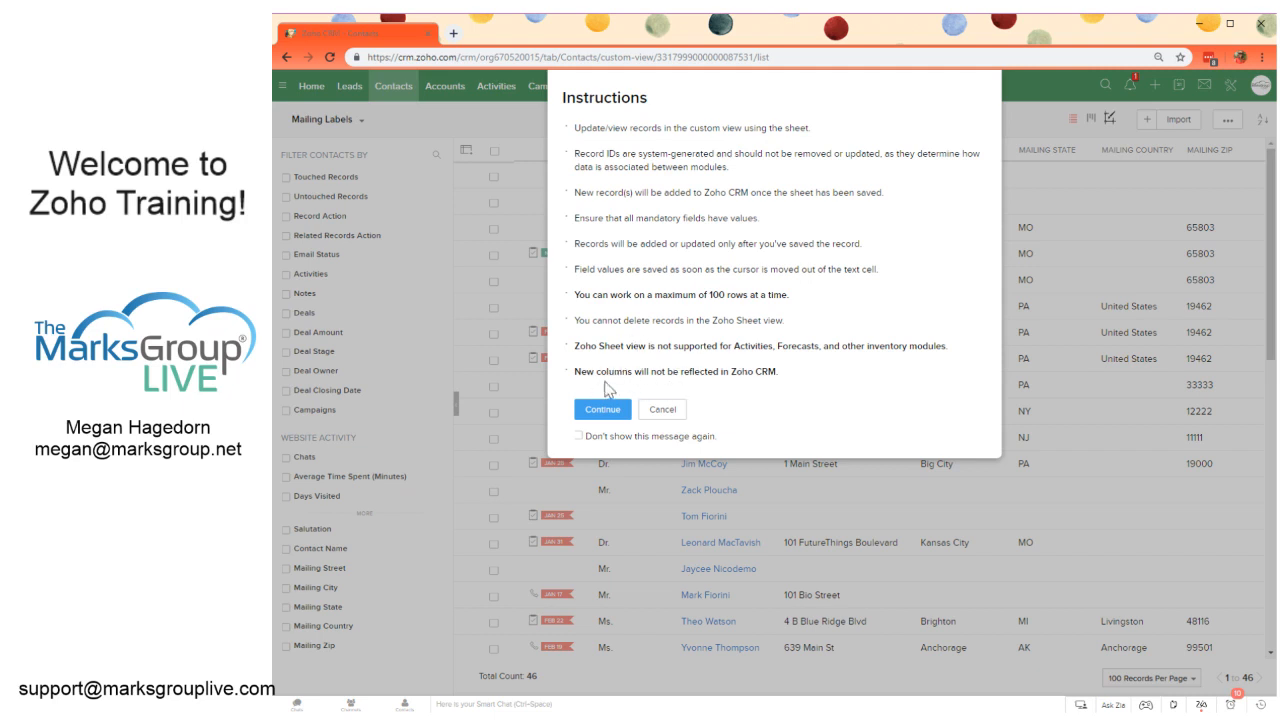
mouse_move(890, 348)
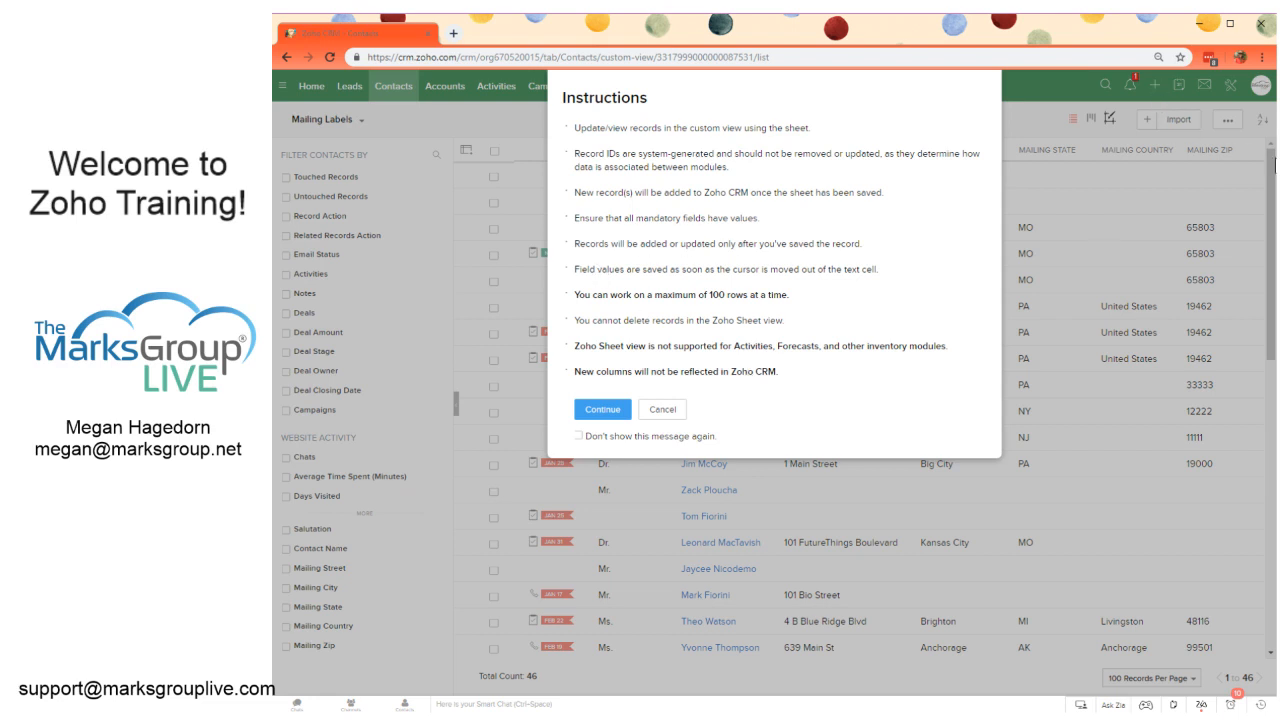
mouse_move(648, 370)
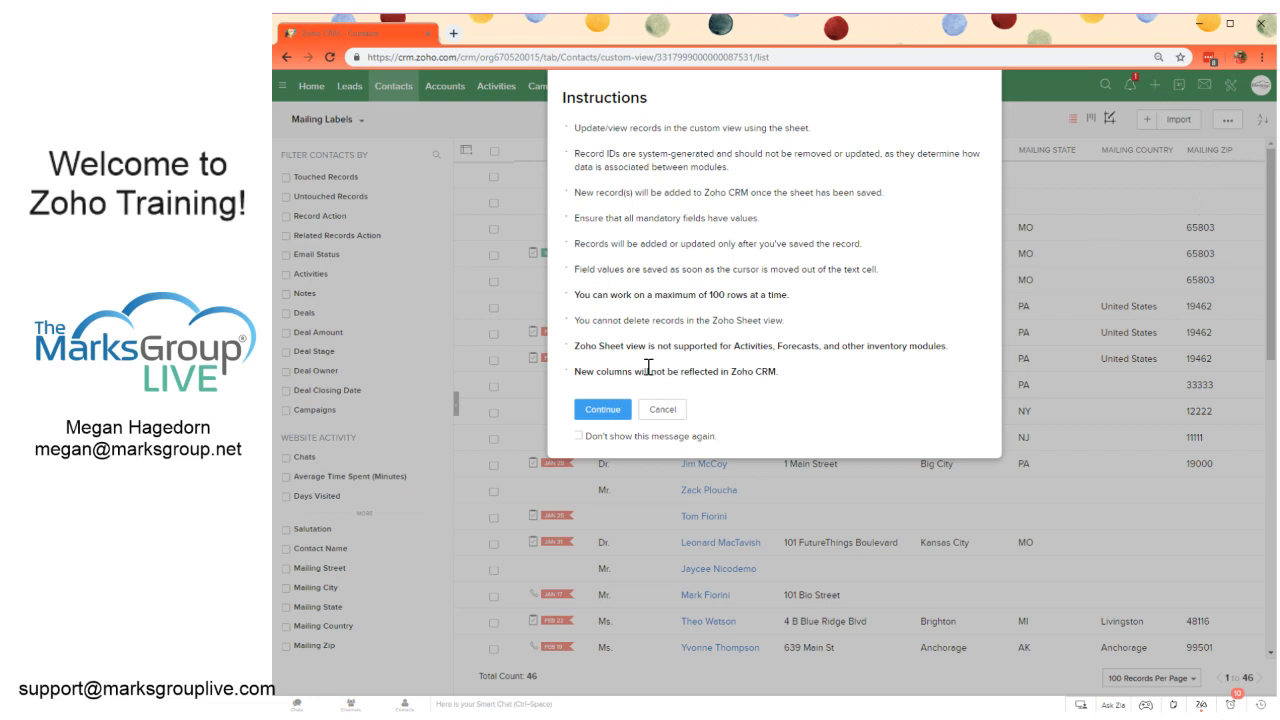
mouse_move(684, 412)
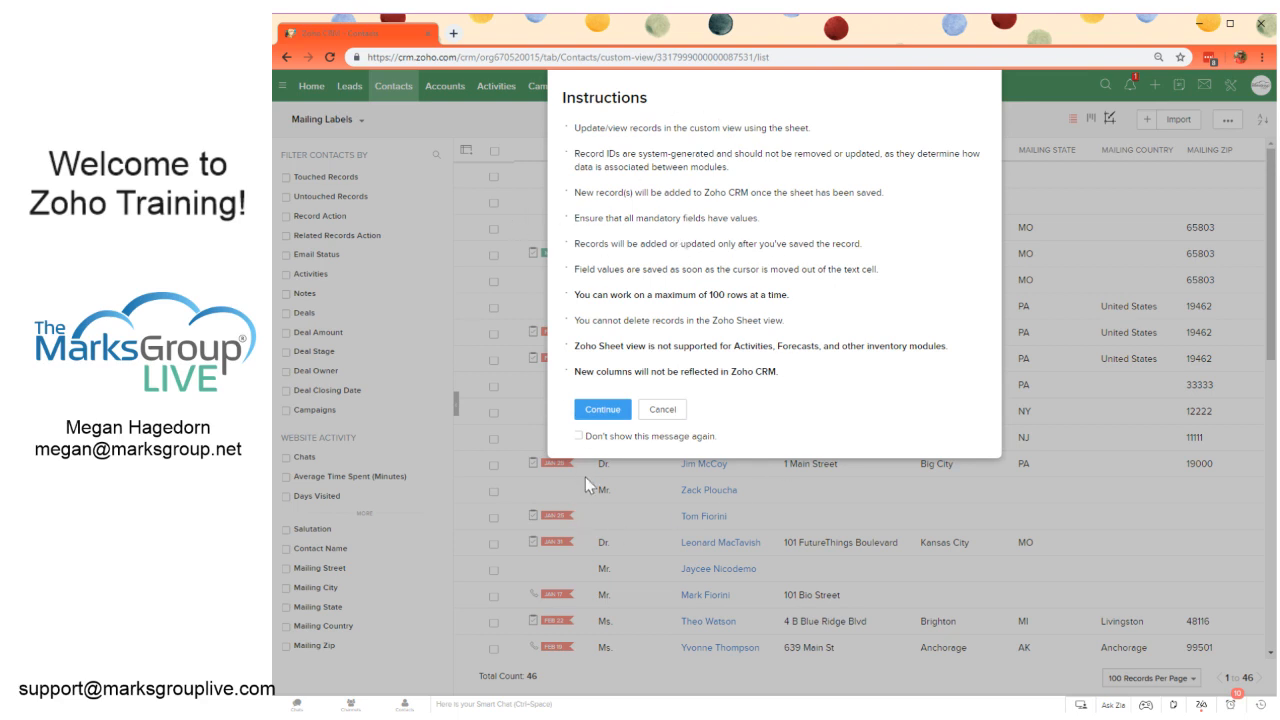
mouse_move(592, 422)
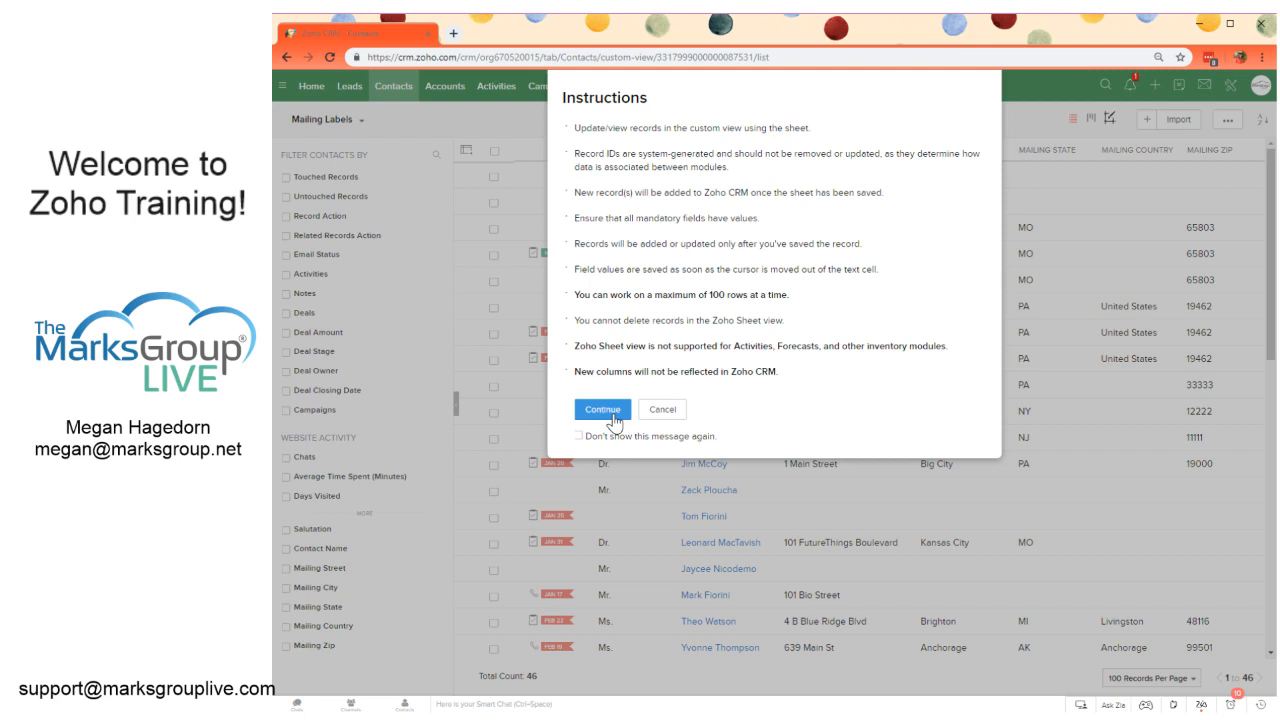
- Continue into the Zoho Sheet spreadsheet of contacts and flip between it and the CRM list
left_click(602, 408)
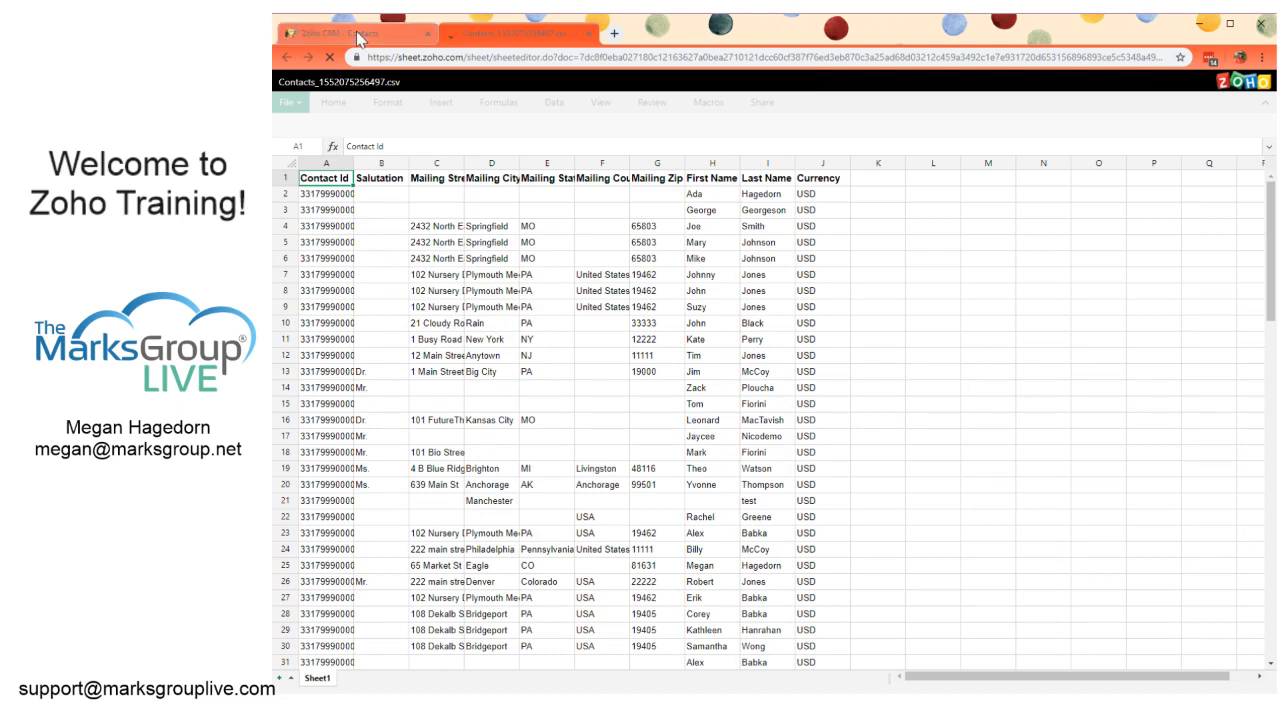
left_click(520, 32)
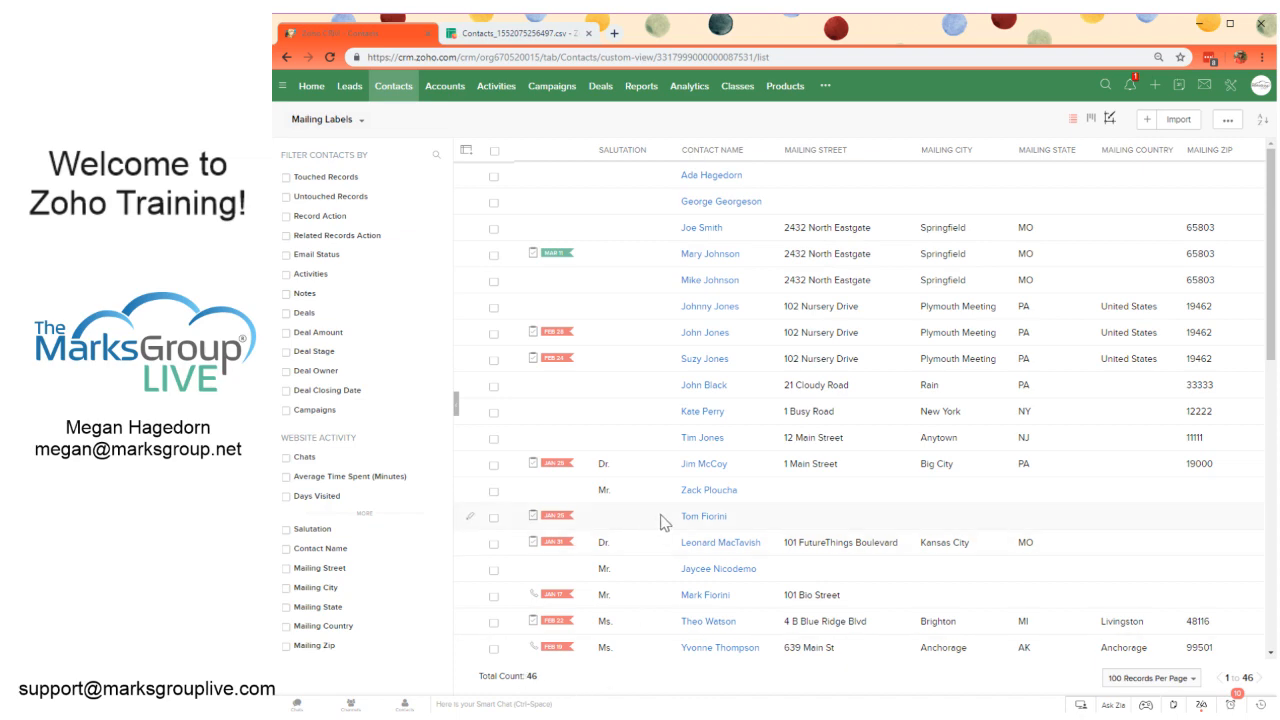
left_click(530, 32)
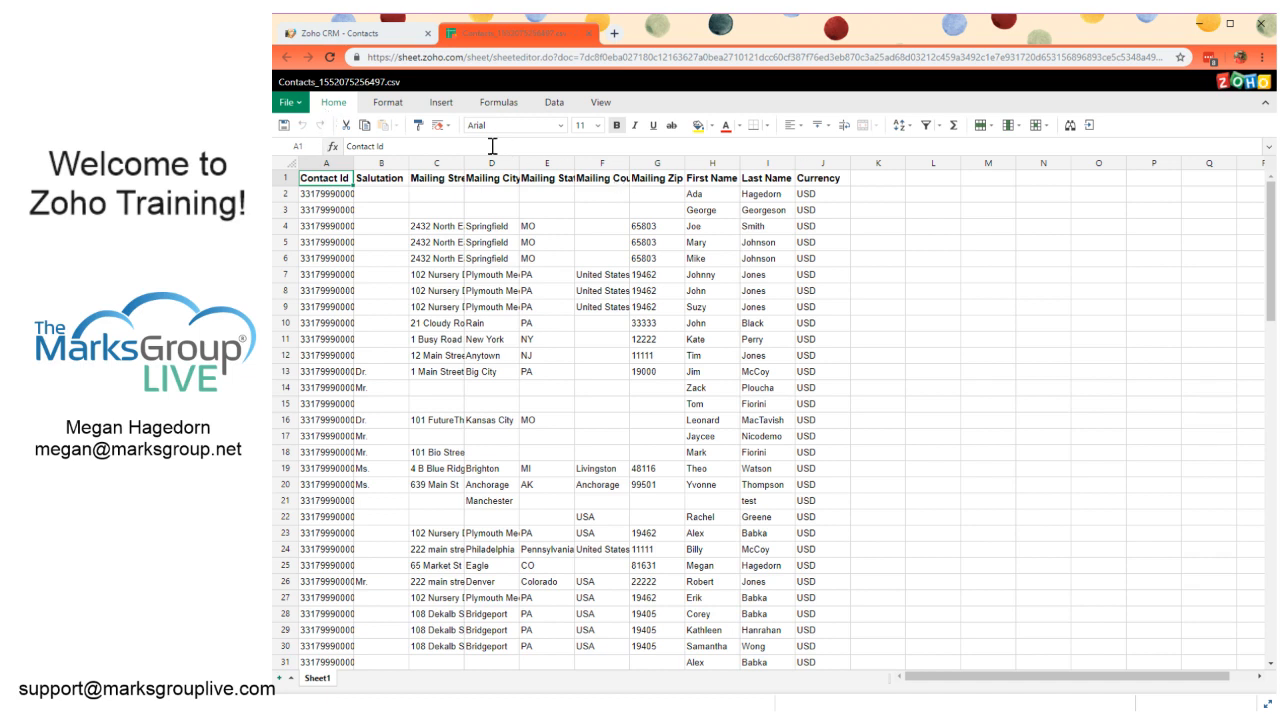
left_click(356, 32)
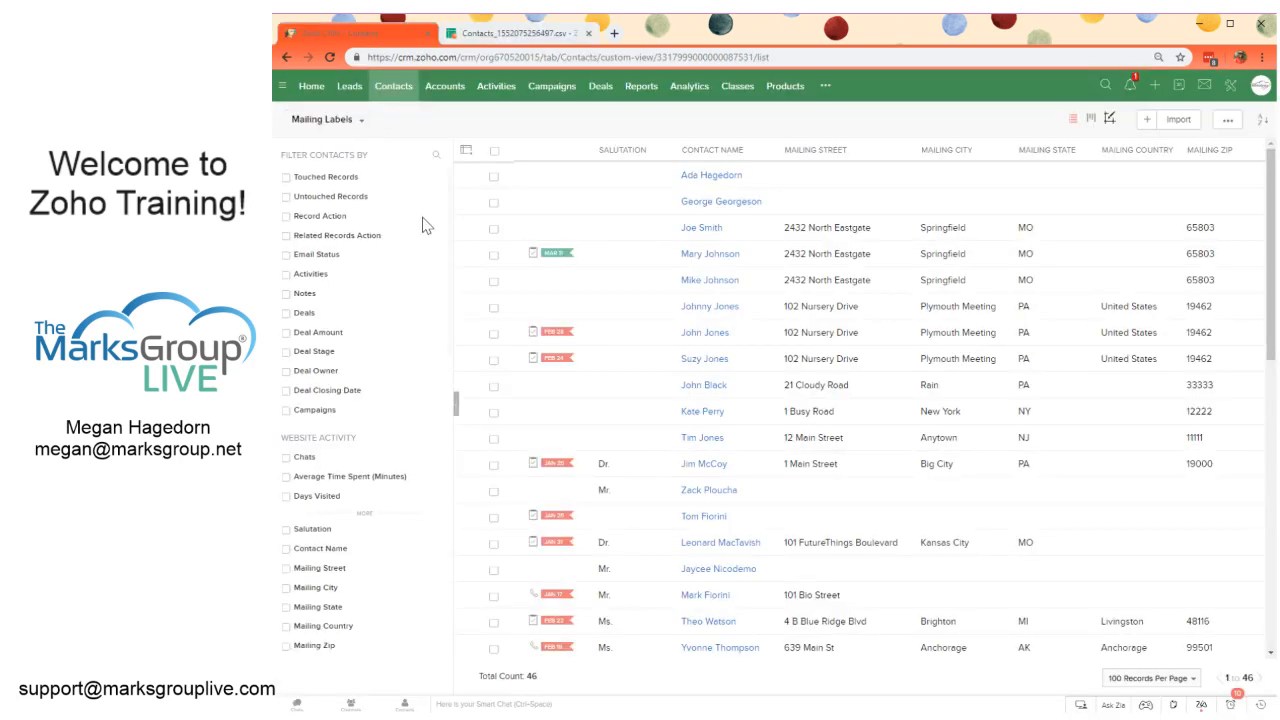
mouse_move(674, 142)
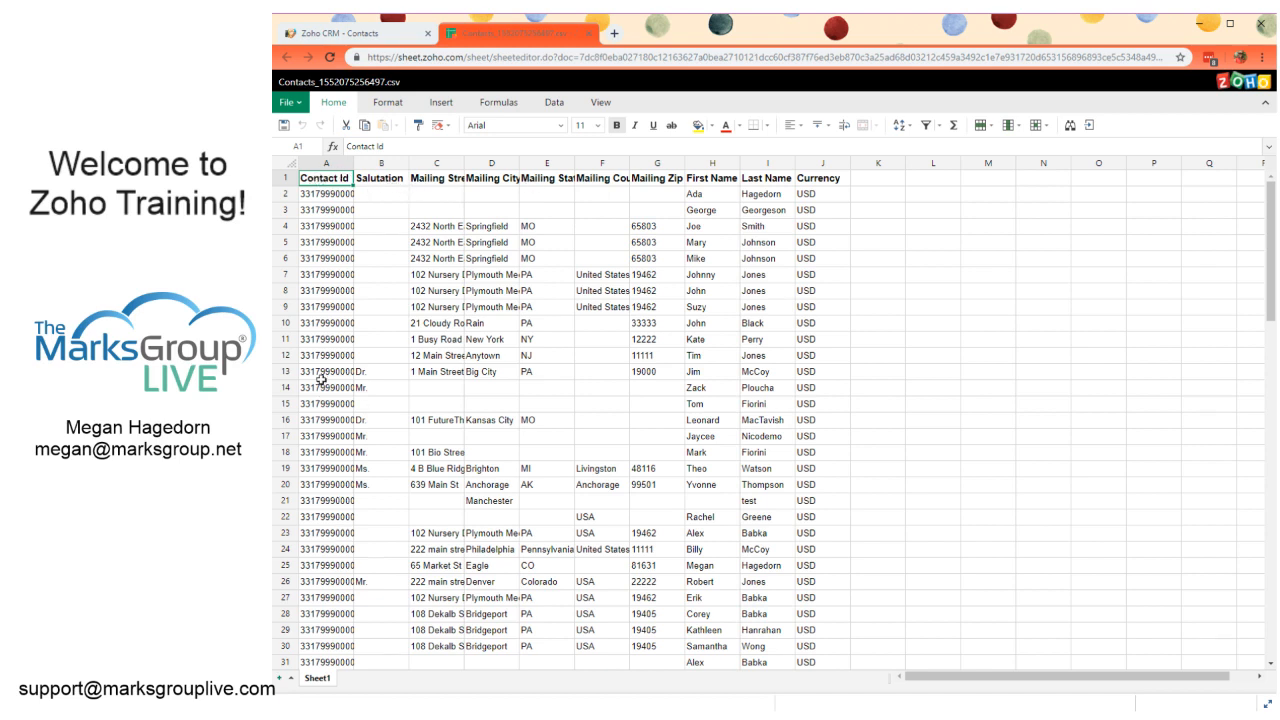
mouse_move(284, 240)
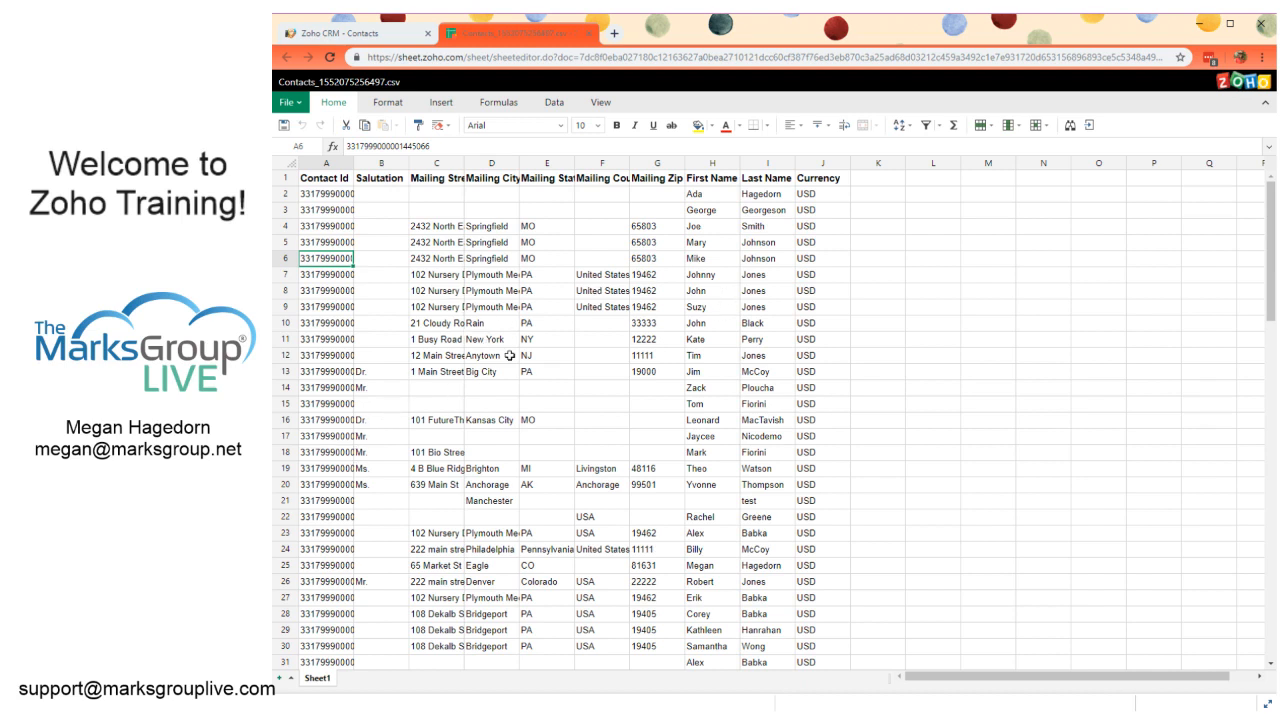
mouse_move(560, 322)
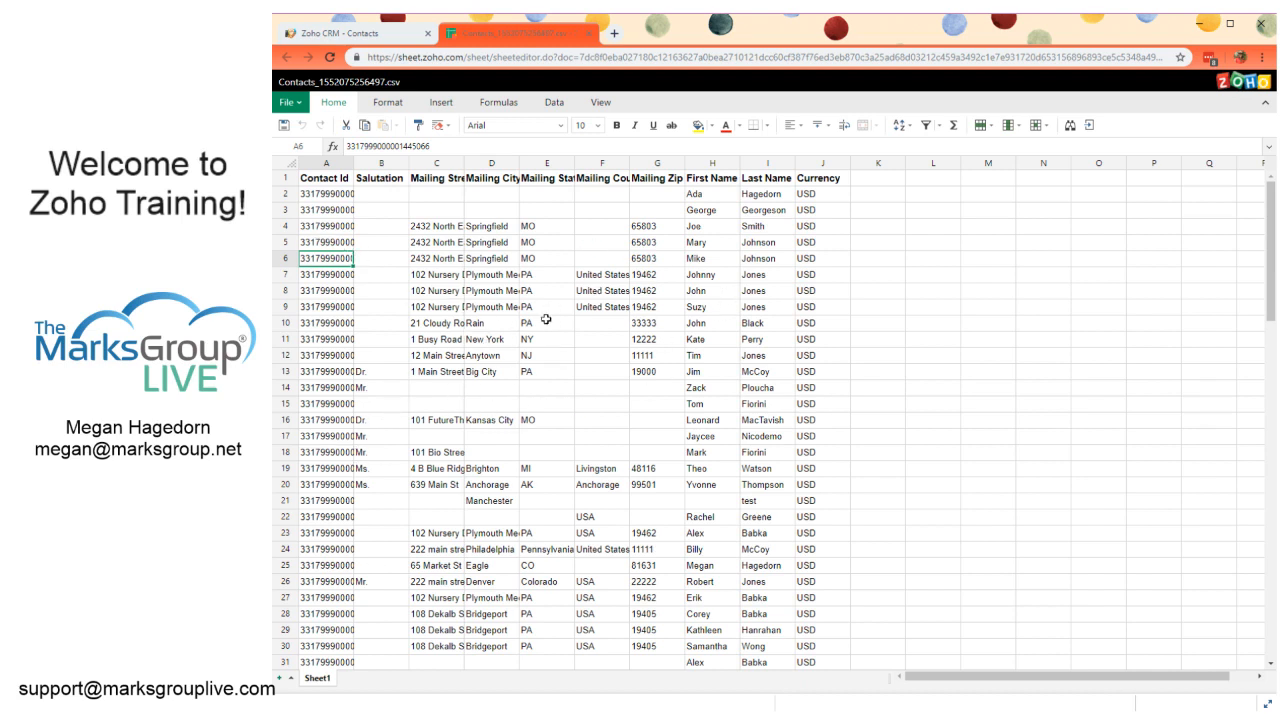
mouse_move(484, 308)
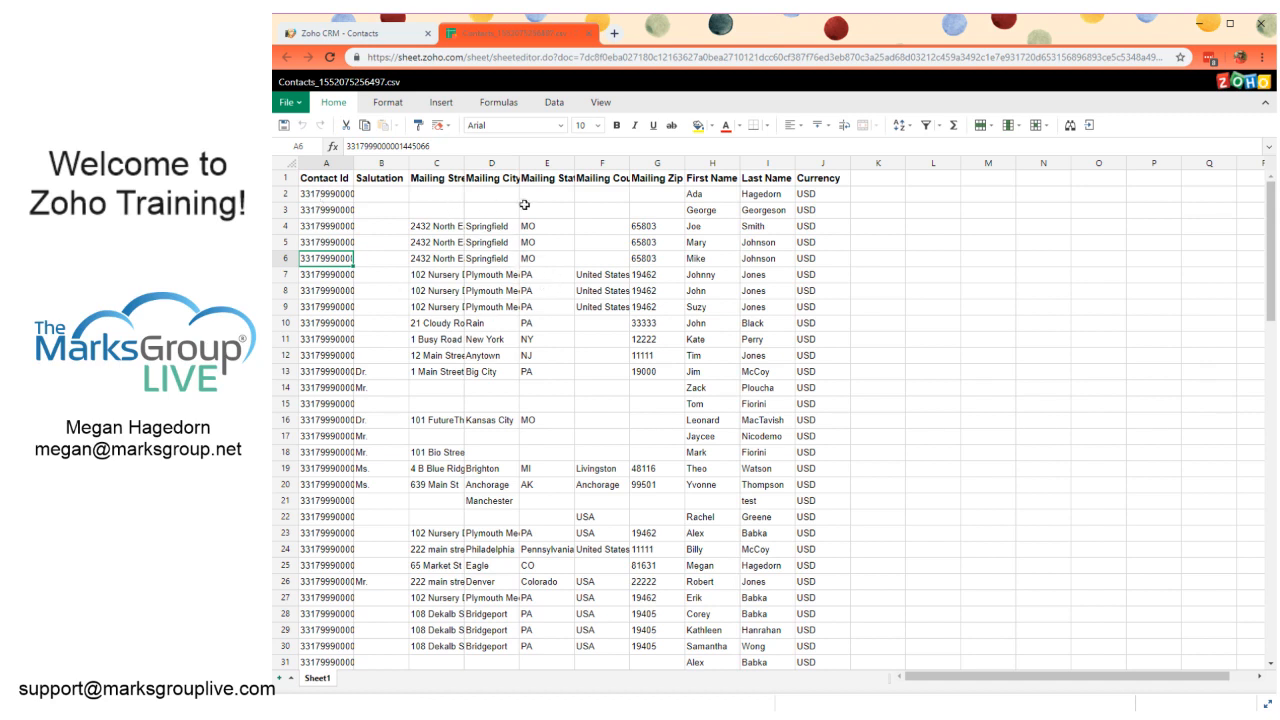
mouse_move(412, 188)
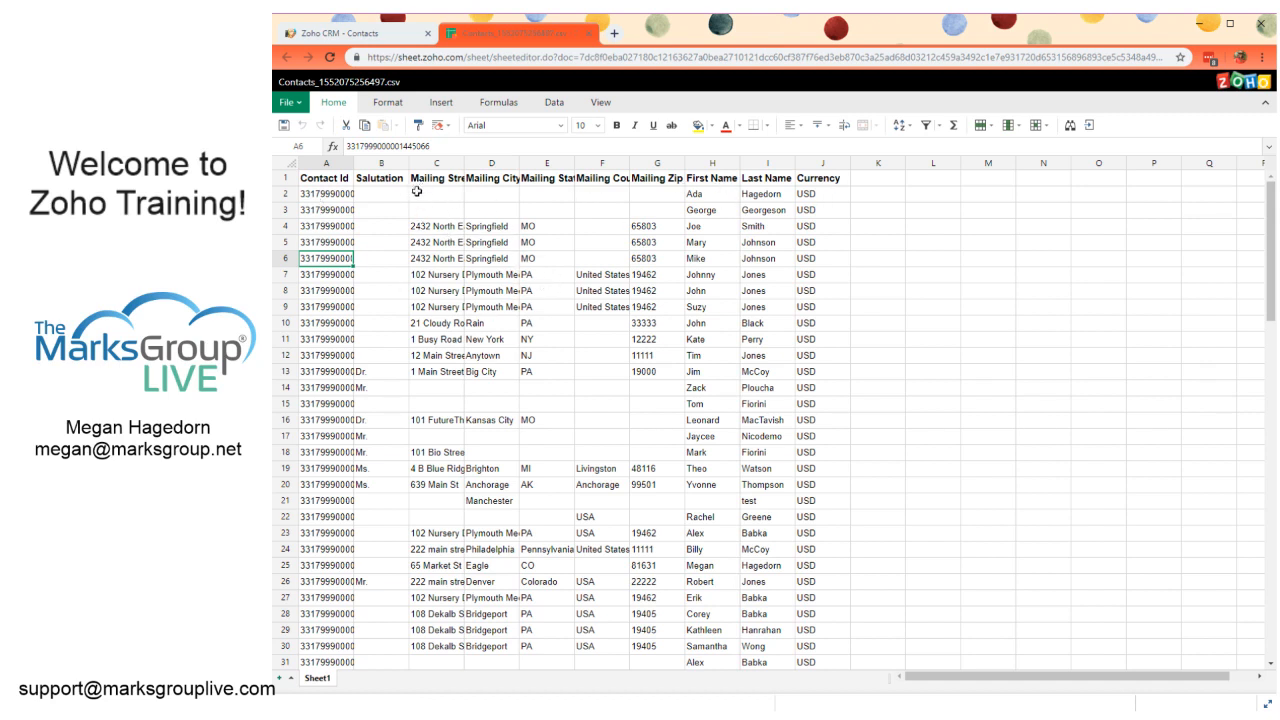
- Fill row 2 with Ms, 1234 Mayne Street, Gypsum, CO, United States, 81637
left_click(436, 194)
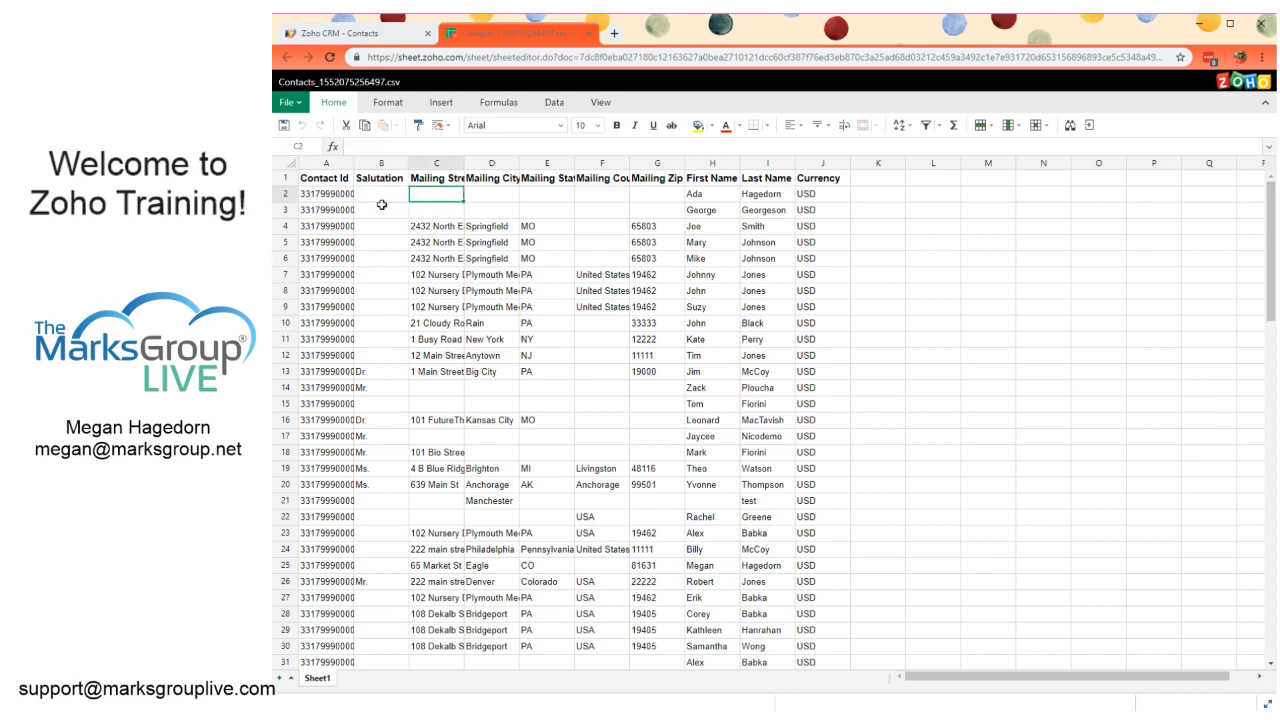
left_click(380, 192)
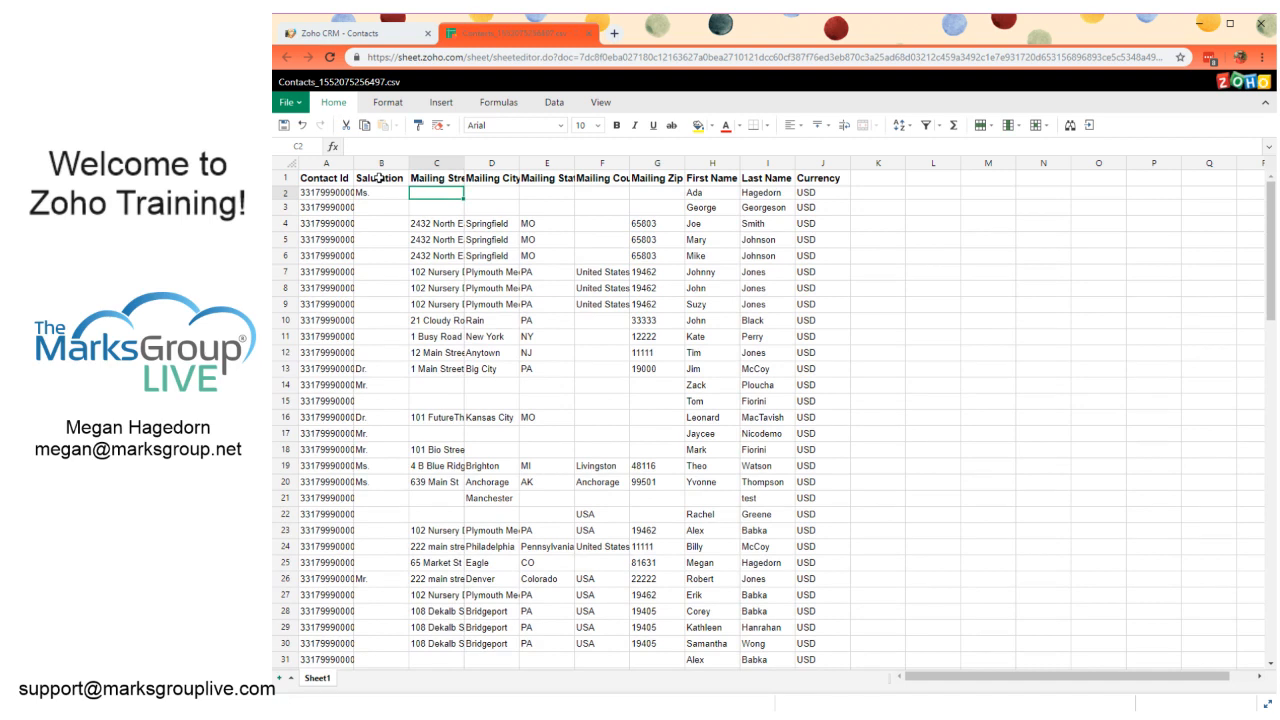
type("1234 Mayne Street")
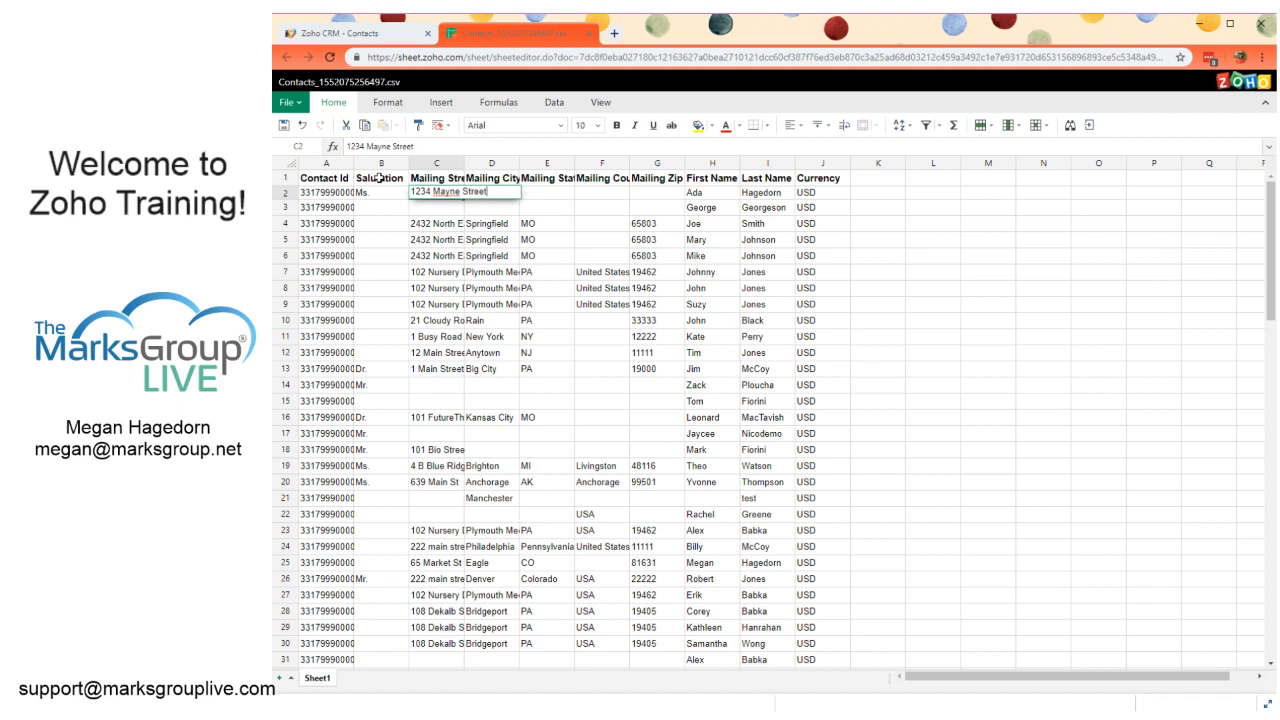
type("Gypsum")
left_click(546, 192)
type("CO")
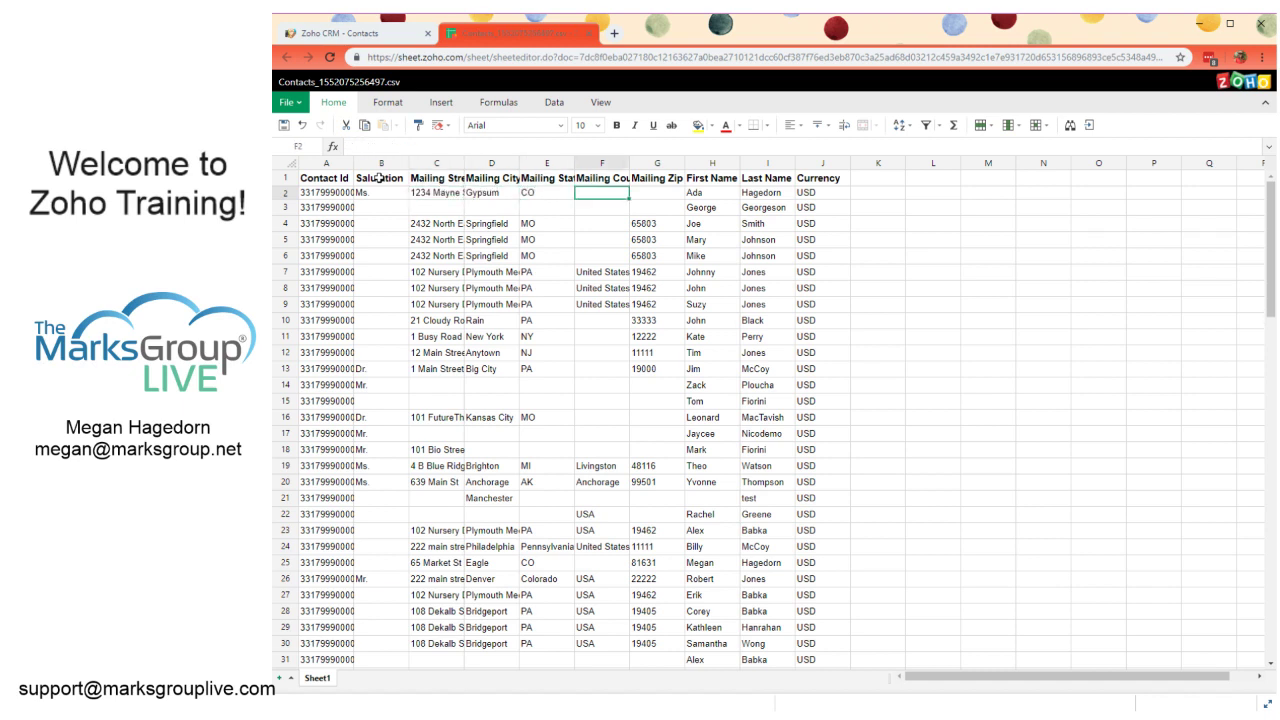
left_click(602, 178)
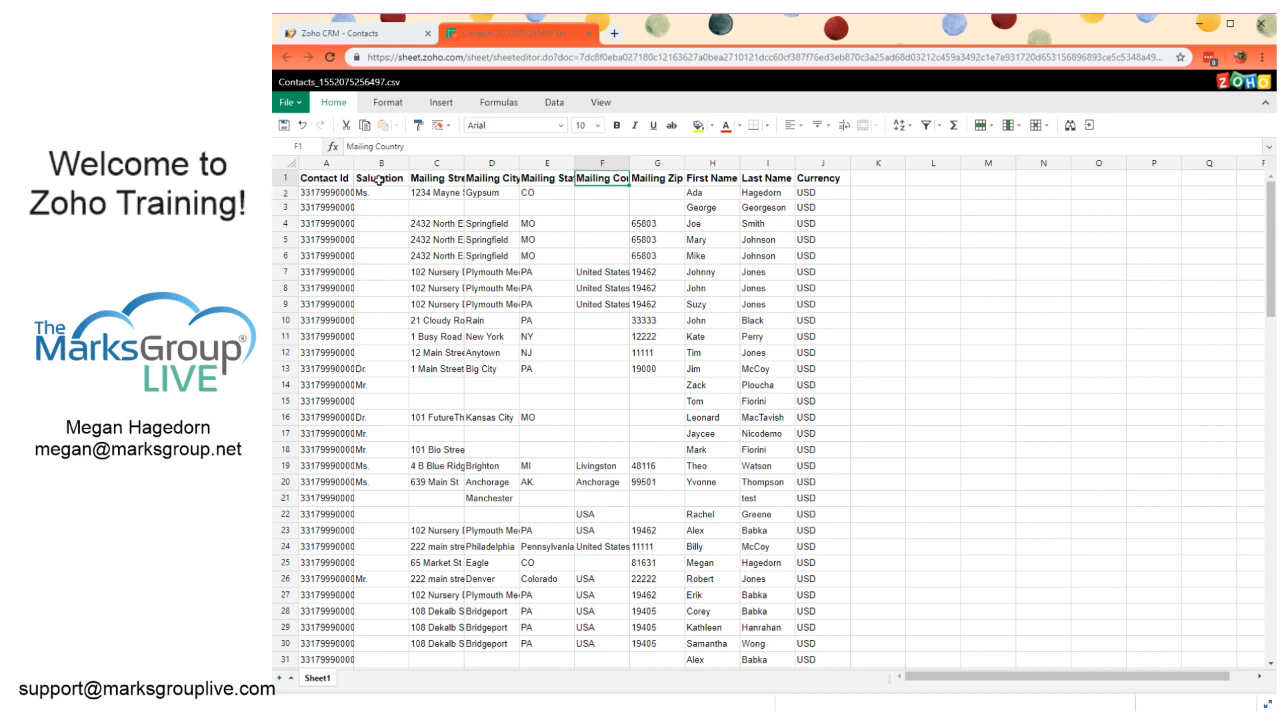
type("United States")
left_click(656, 192)
type("81637")
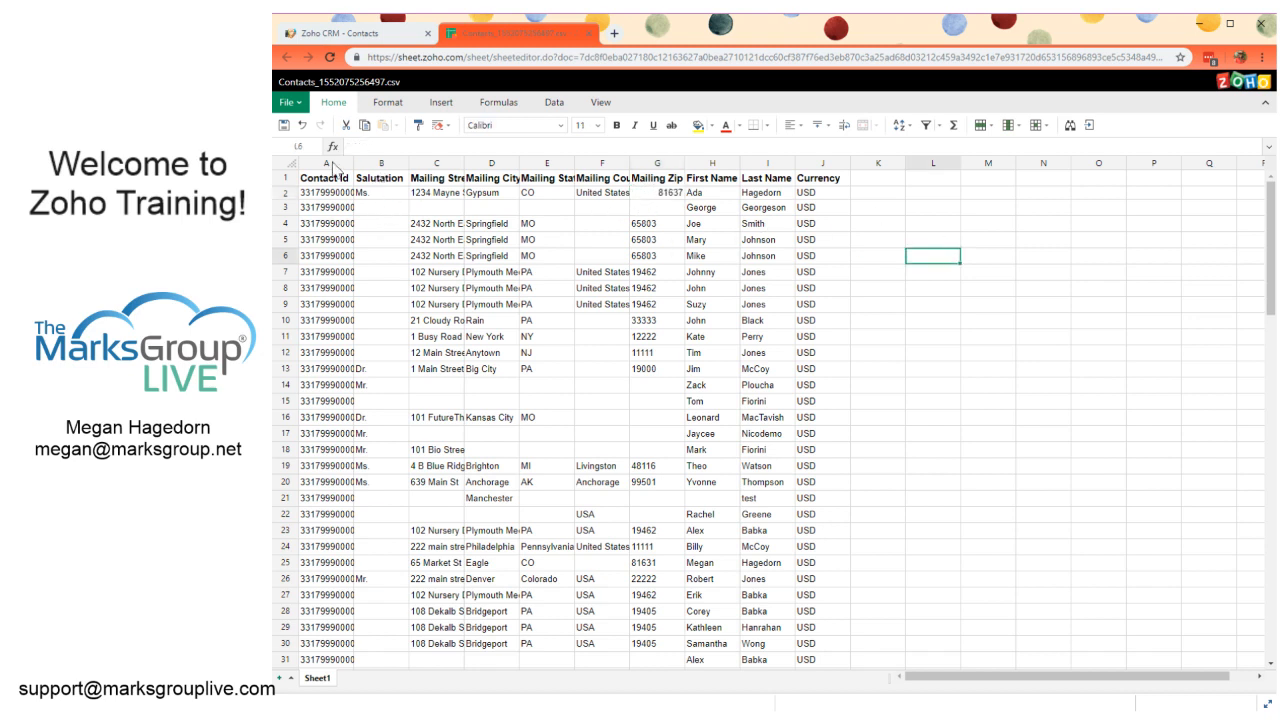
- Save the edited contacts sheet via File > Save so the CRM picks it up
left_click(292, 102)
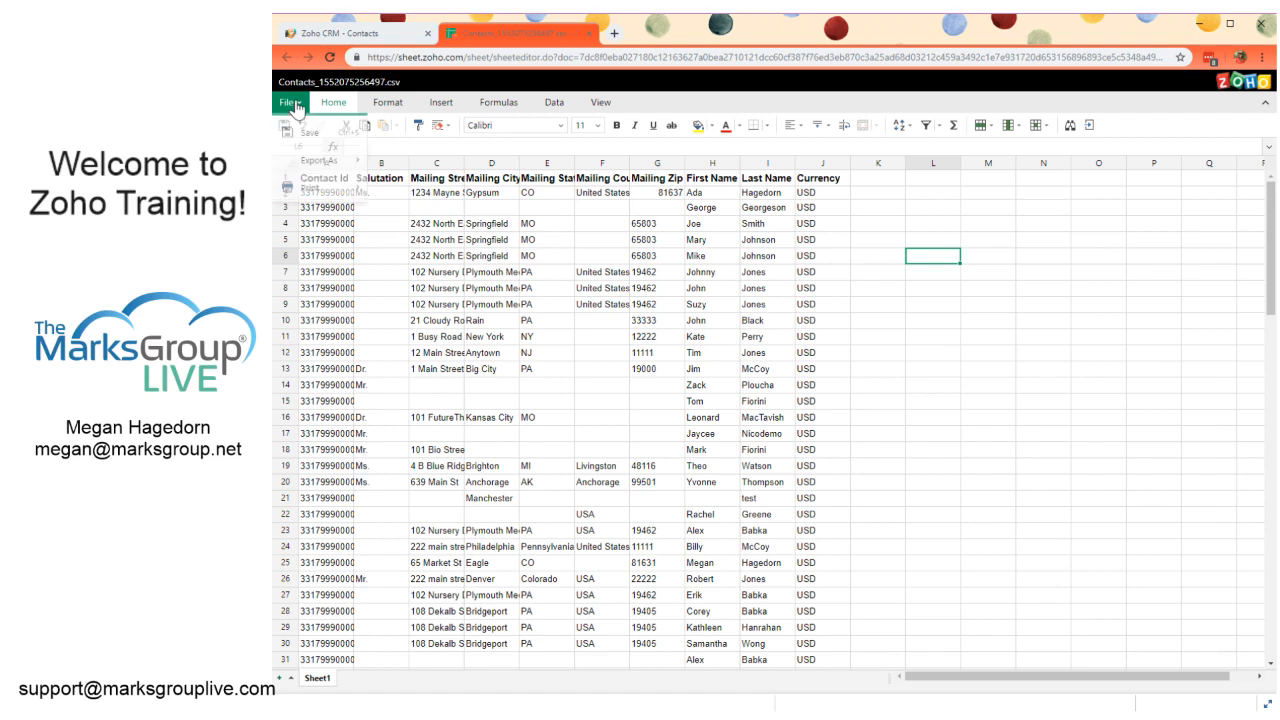
left_click(312, 104)
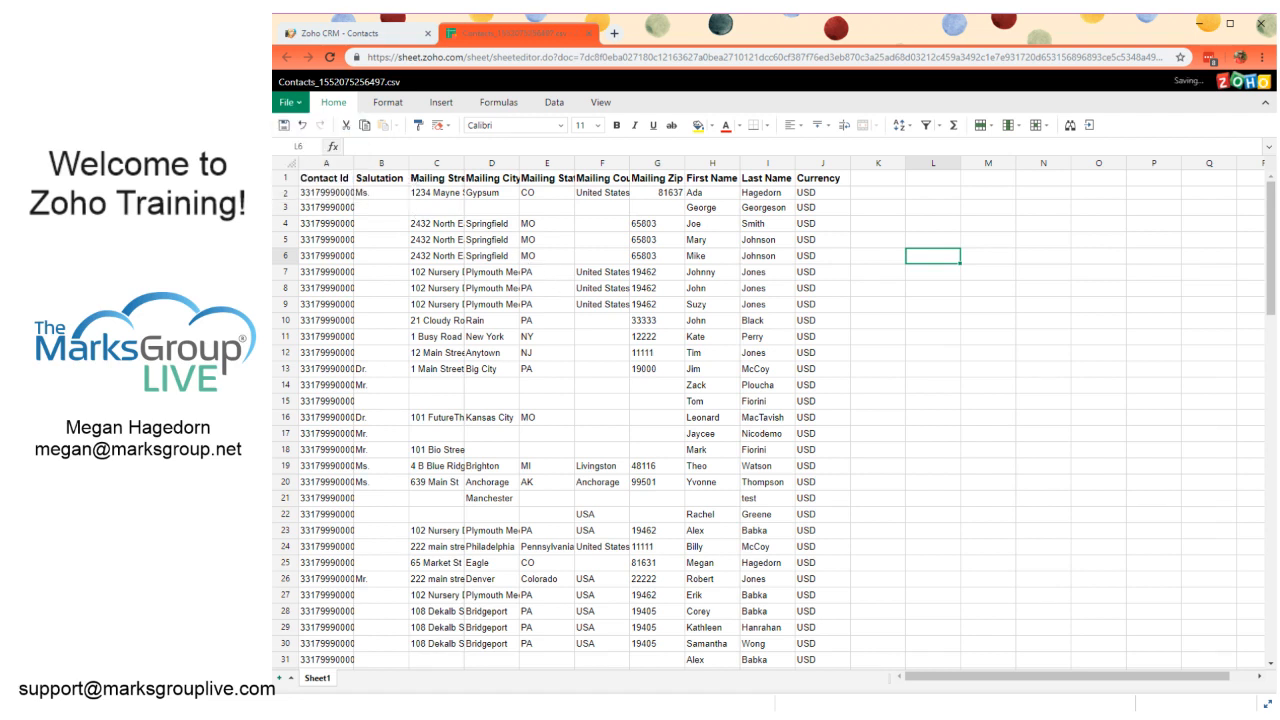
left_click(350, 32)
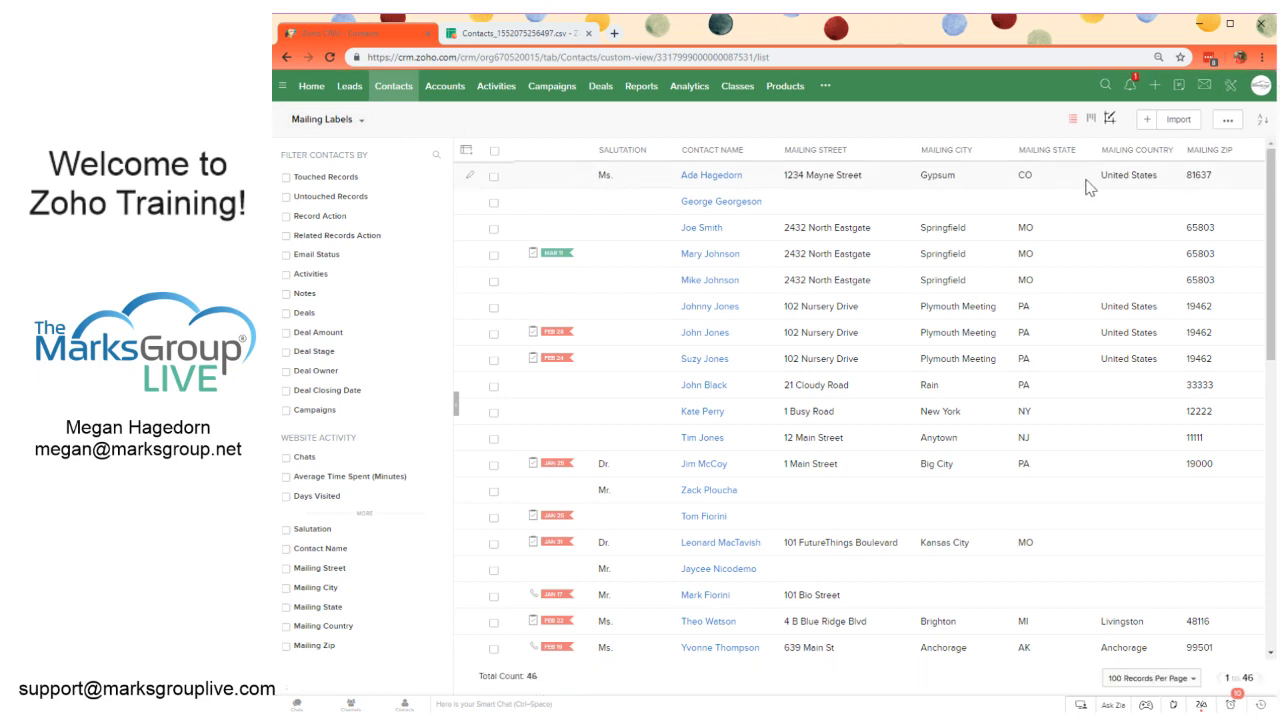
mouse_move(1184, 178)
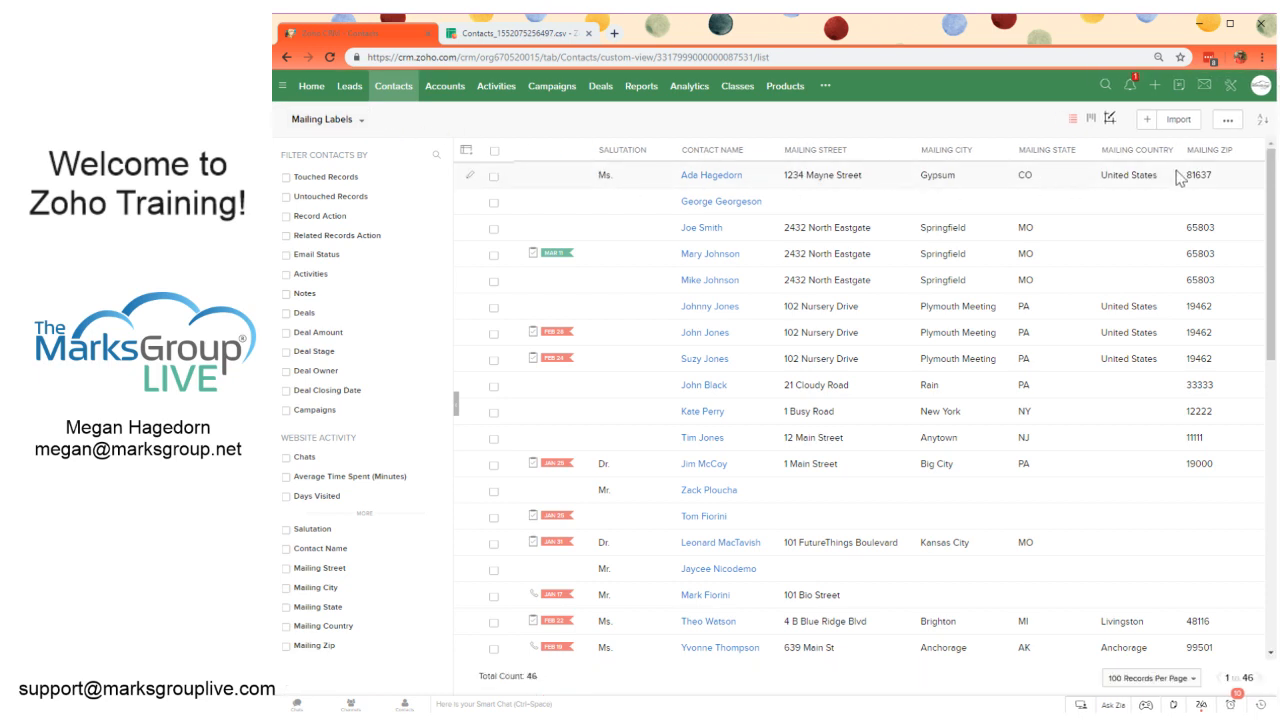
mouse_move(1114, 178)
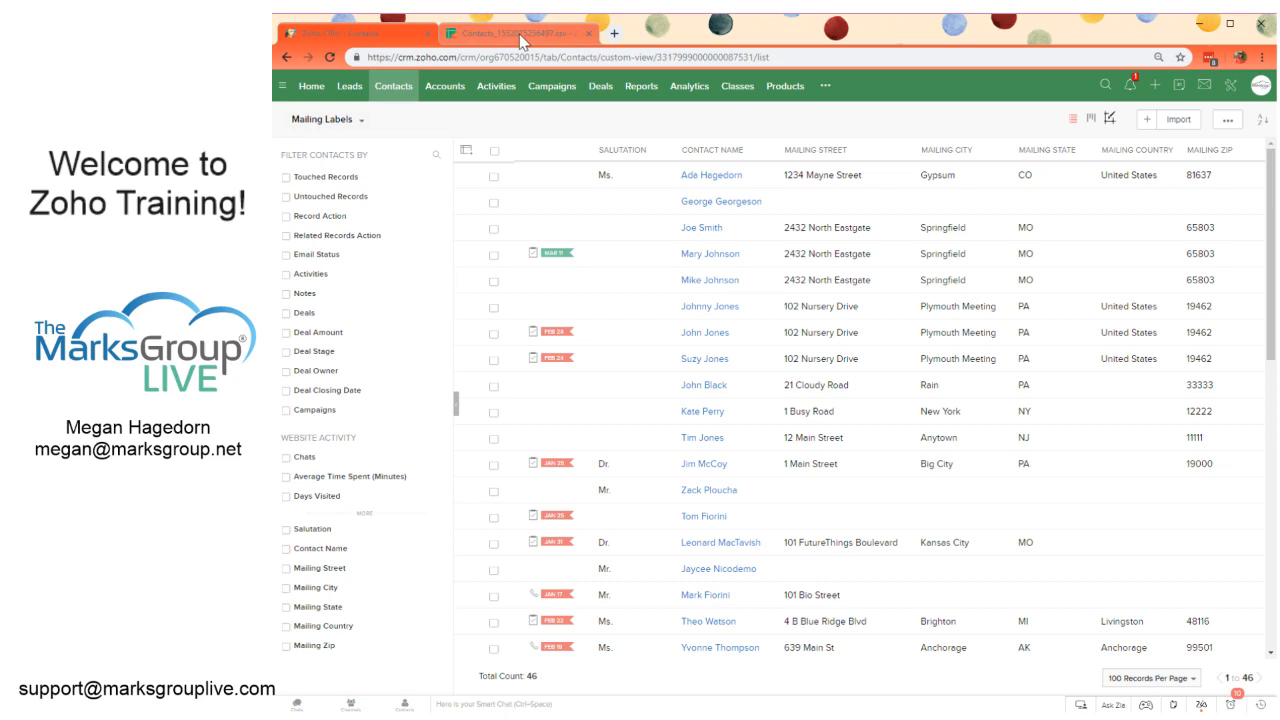
left_click(524, 32)
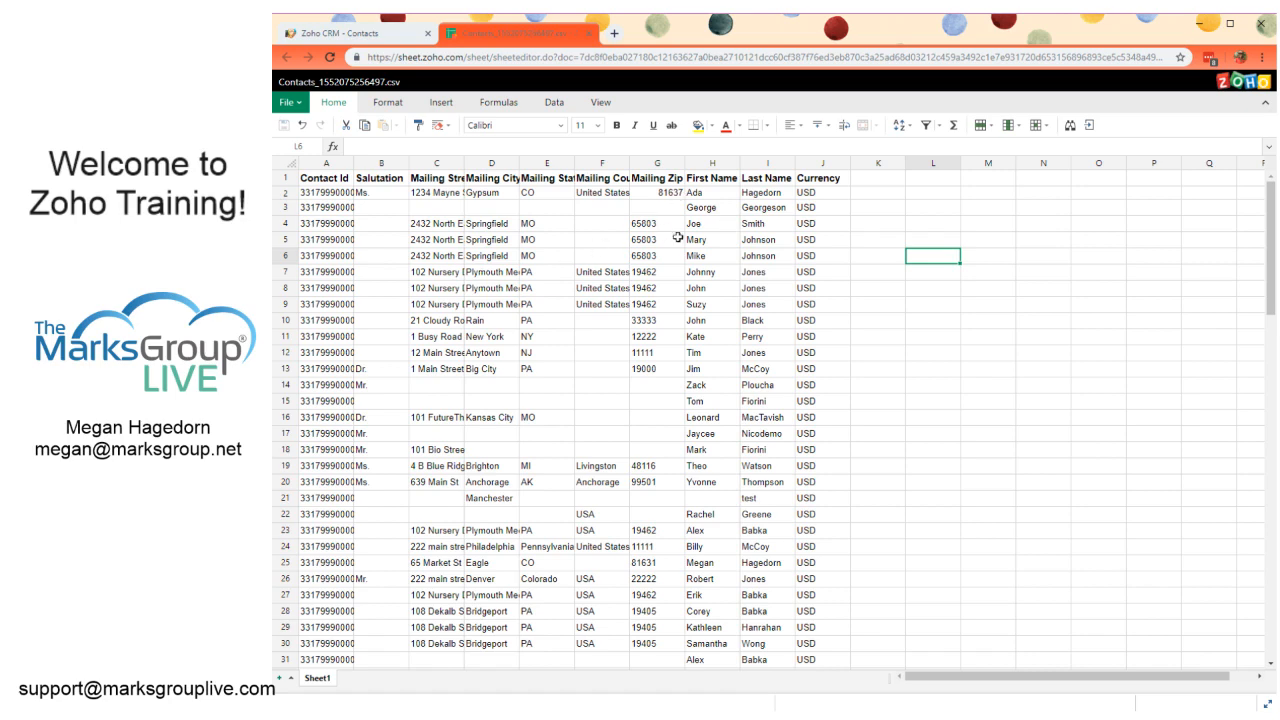
scroll("down", 3)
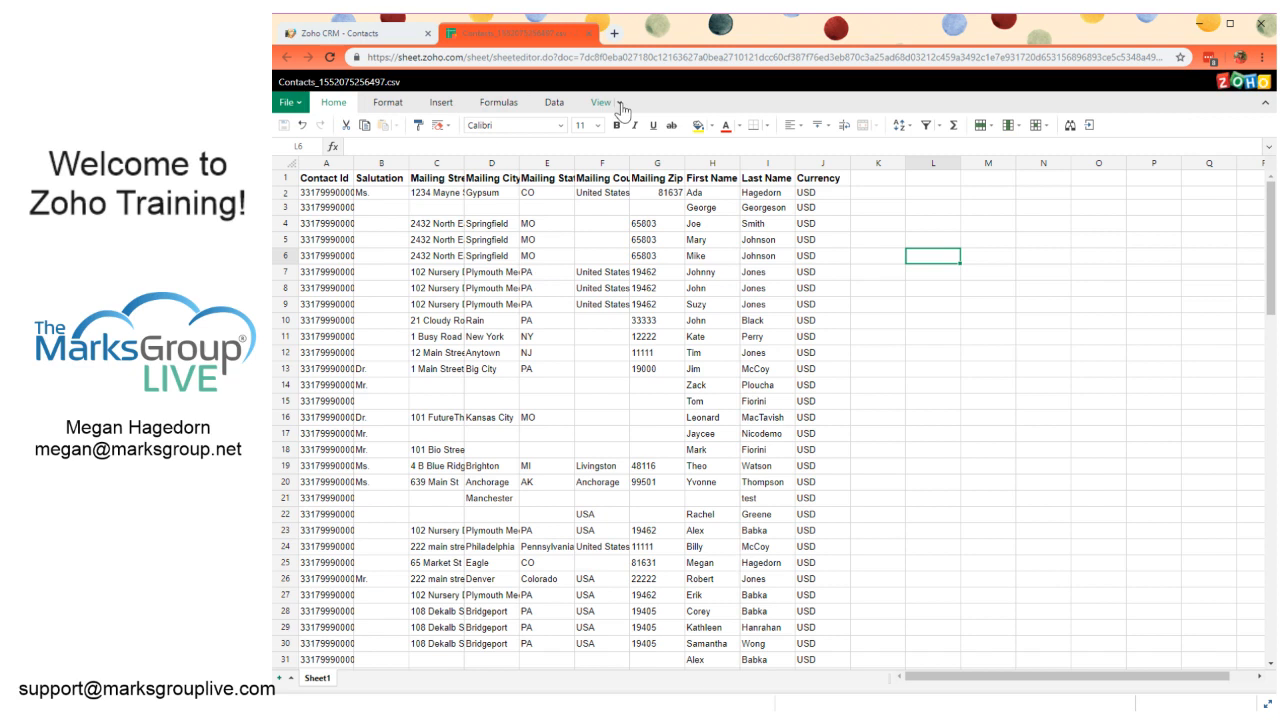
mouse_move(628, 140)
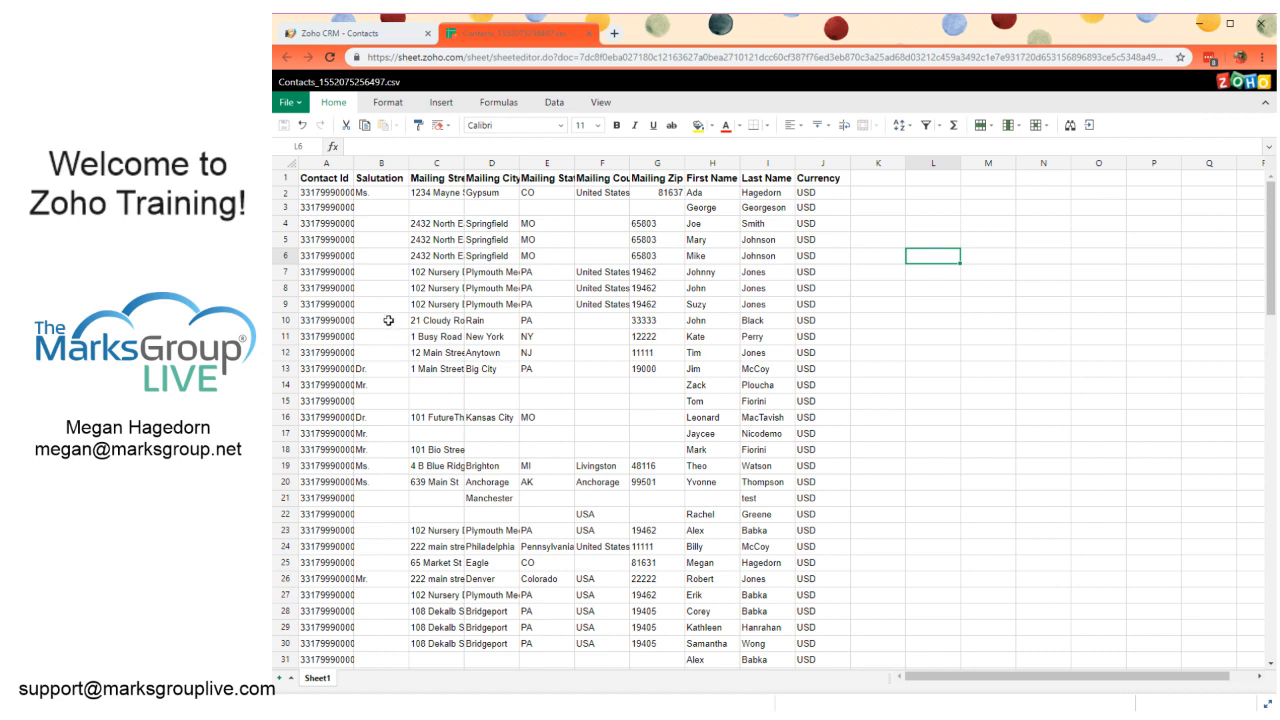
mouse_move(672, 124)
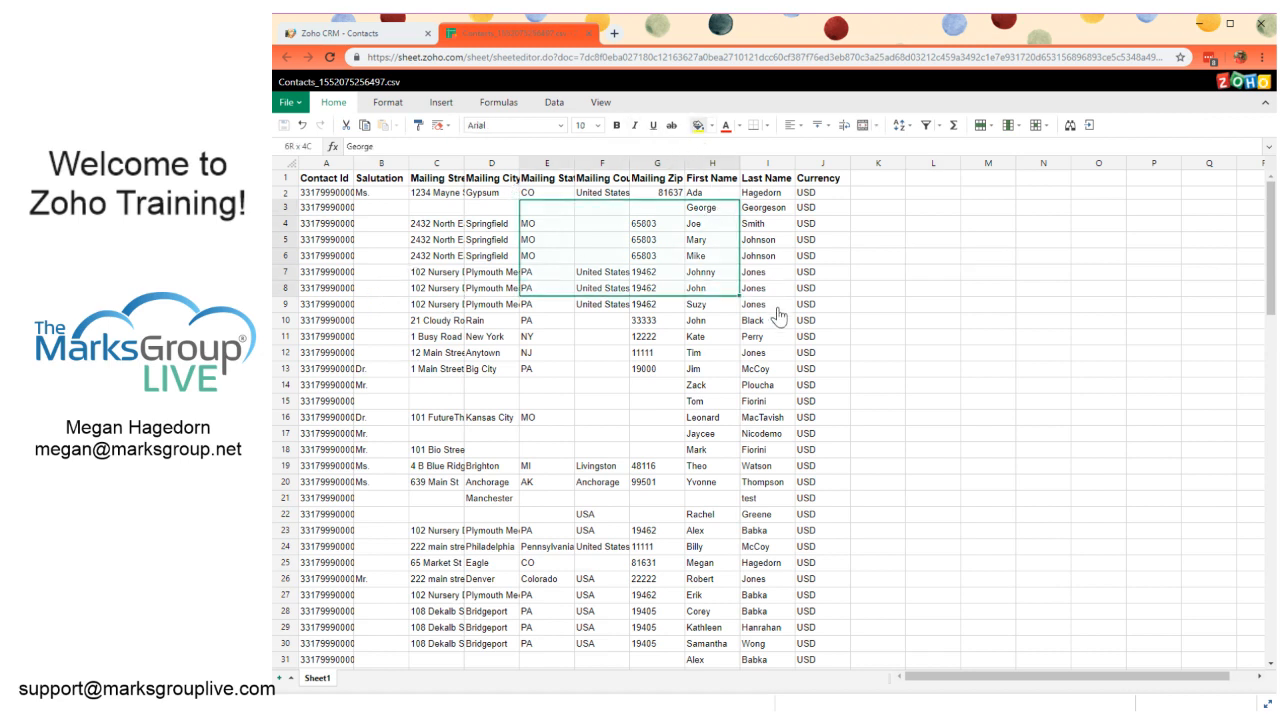
left_click(698, 124)
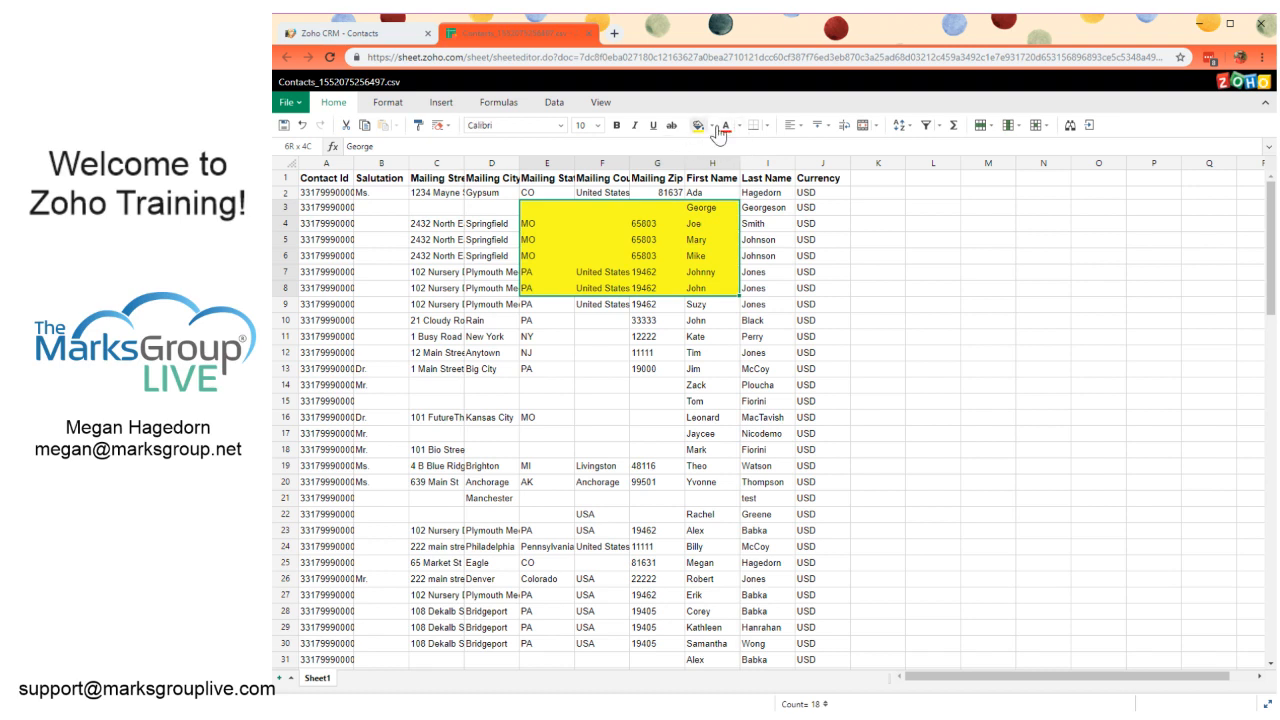
left_click(708, 124)
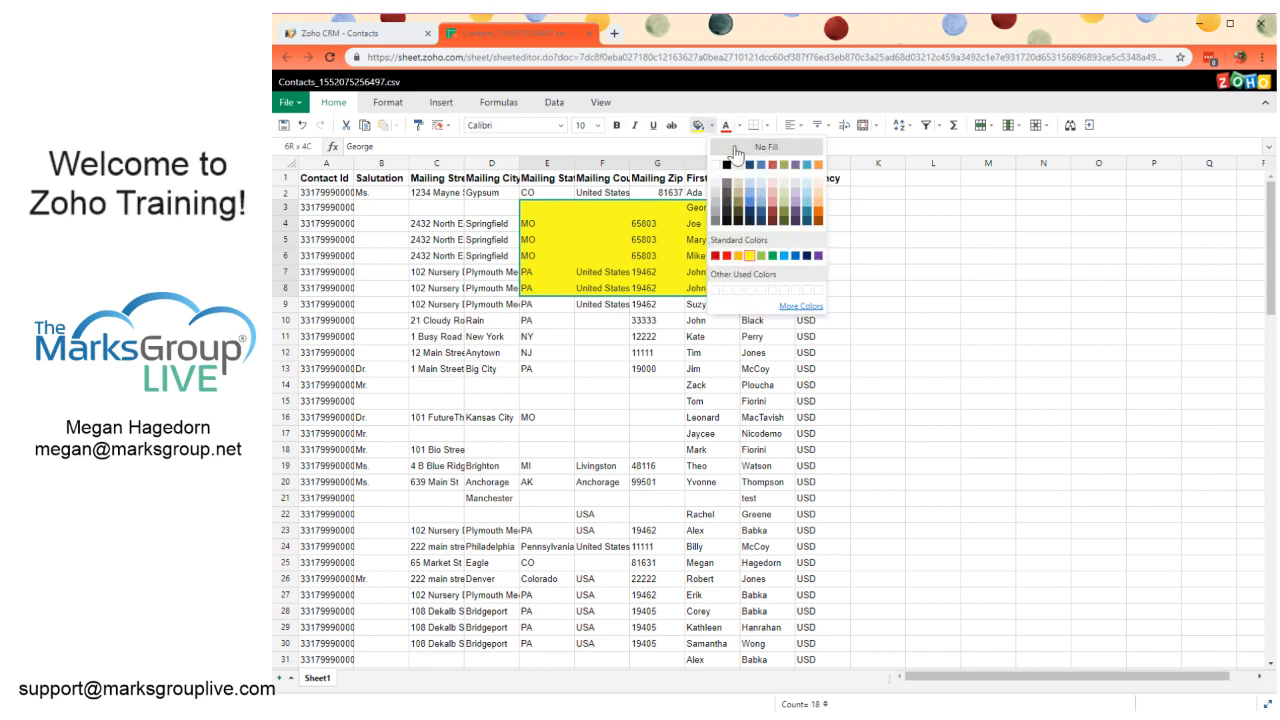
left_click(768, 148)
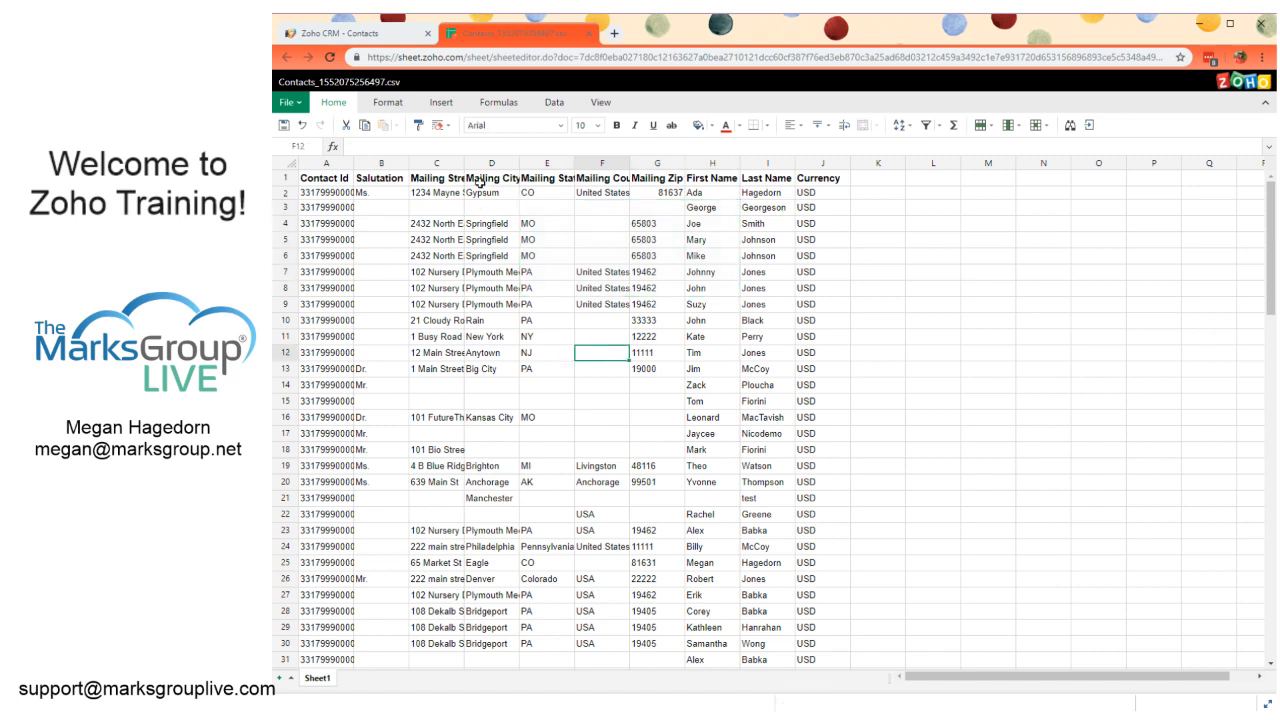
mouse_move(740, 142)
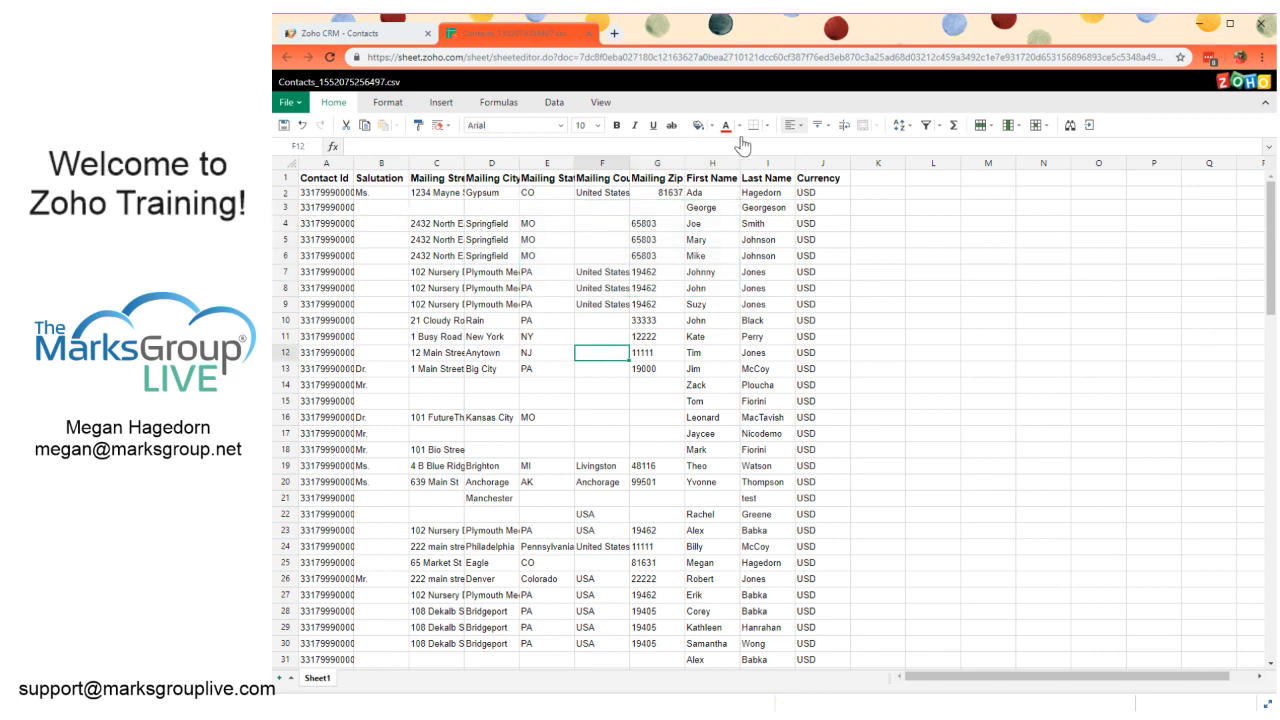
mouse_move(754, 124)
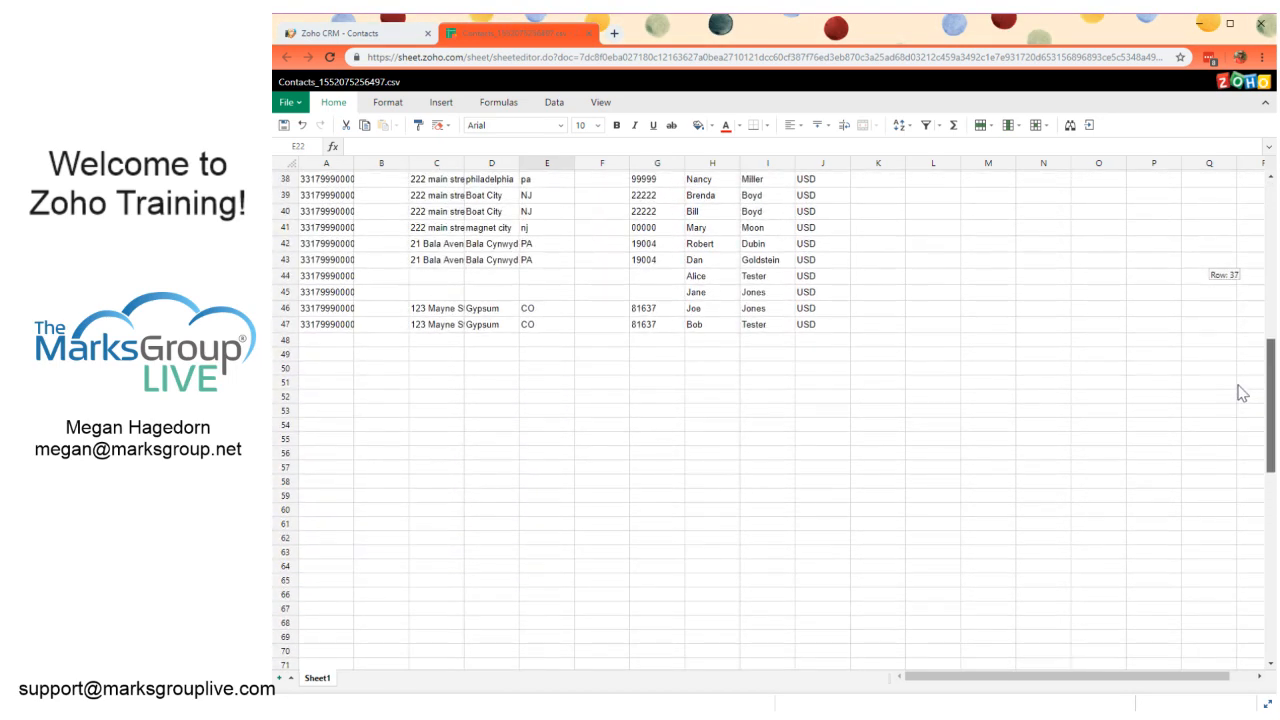
left_click(436, 340)
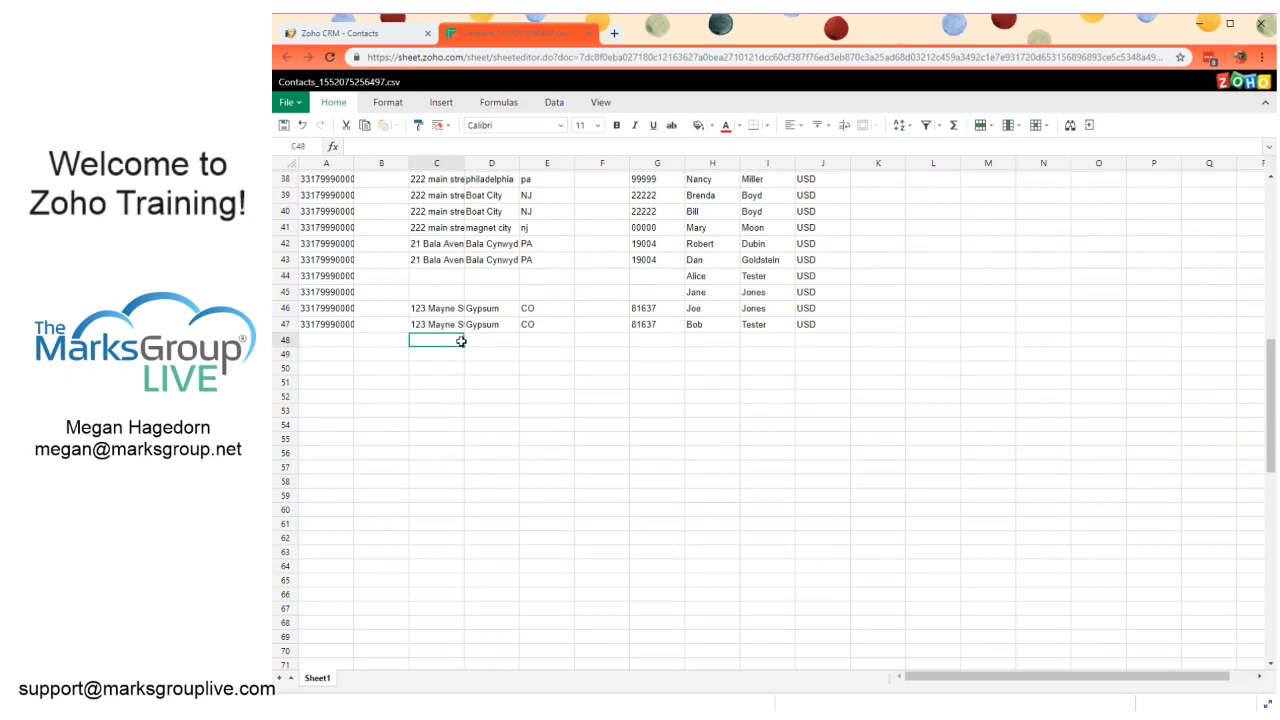
scroll("up", 3)
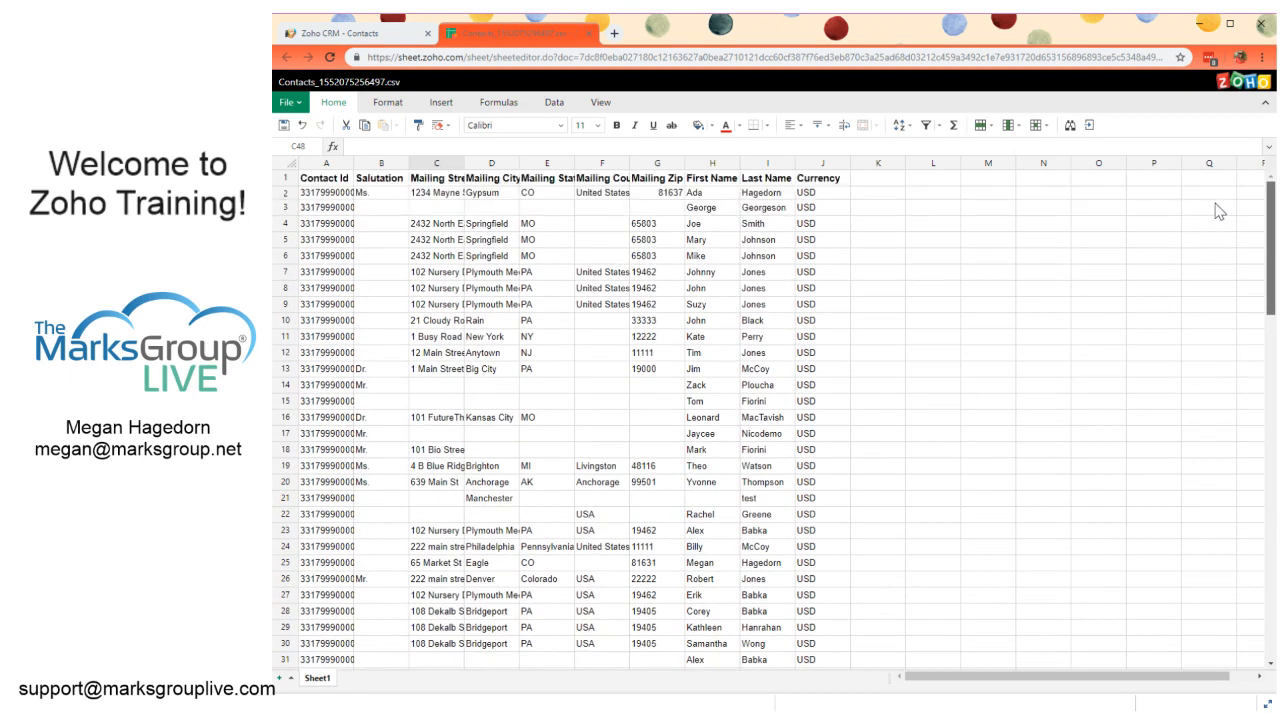
scroll("down", 3)
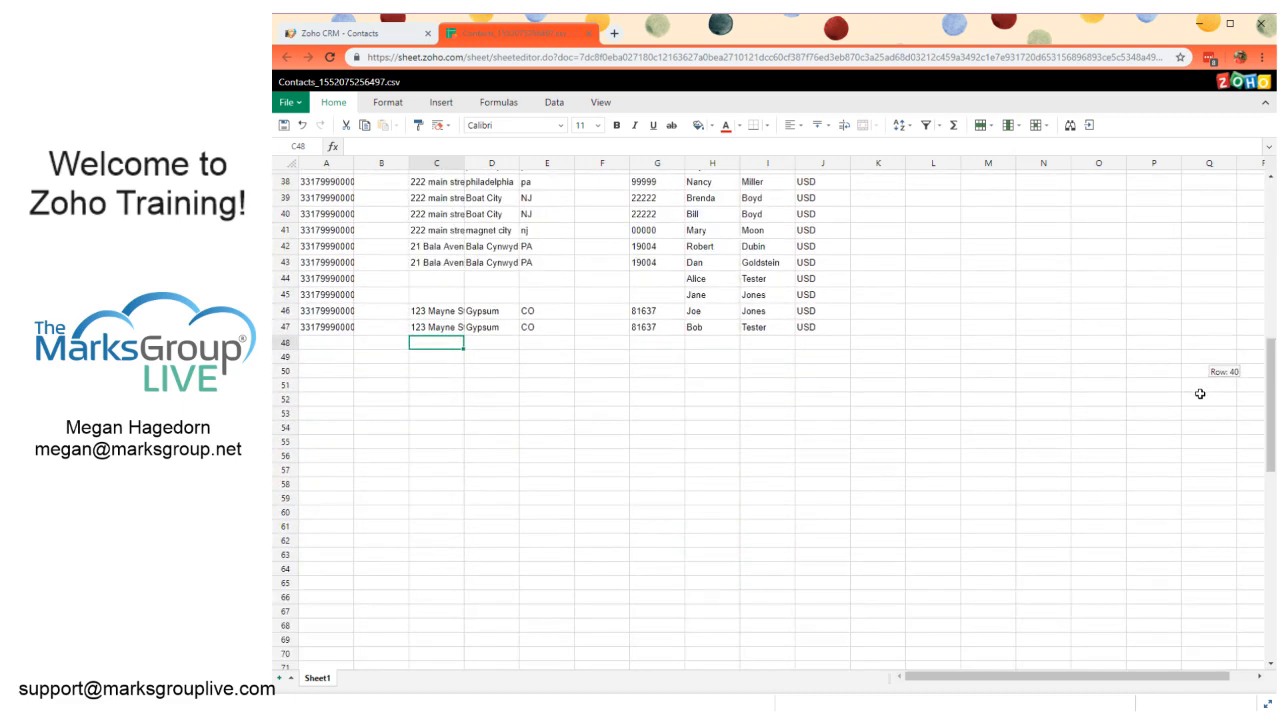
type("1234 Mayne S")
left_click(656, 342)
type("81637")
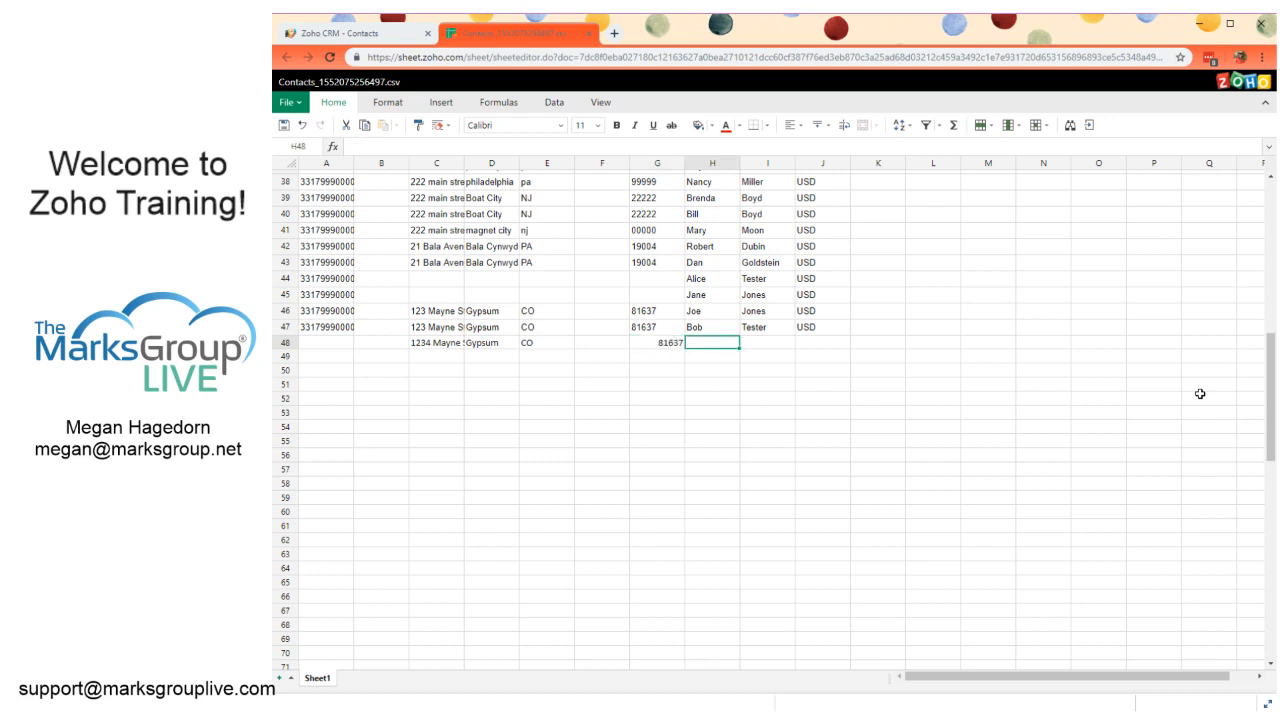
mouse_move(980, 480)
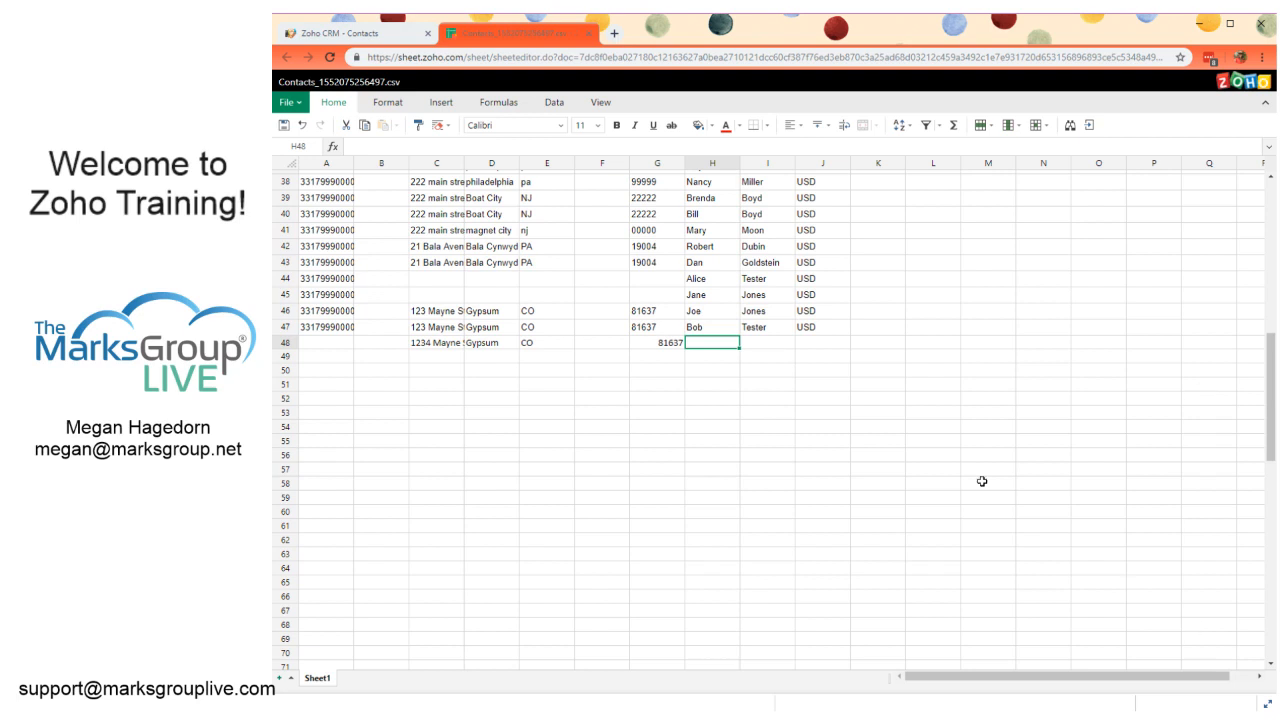
left_click(656, 328)
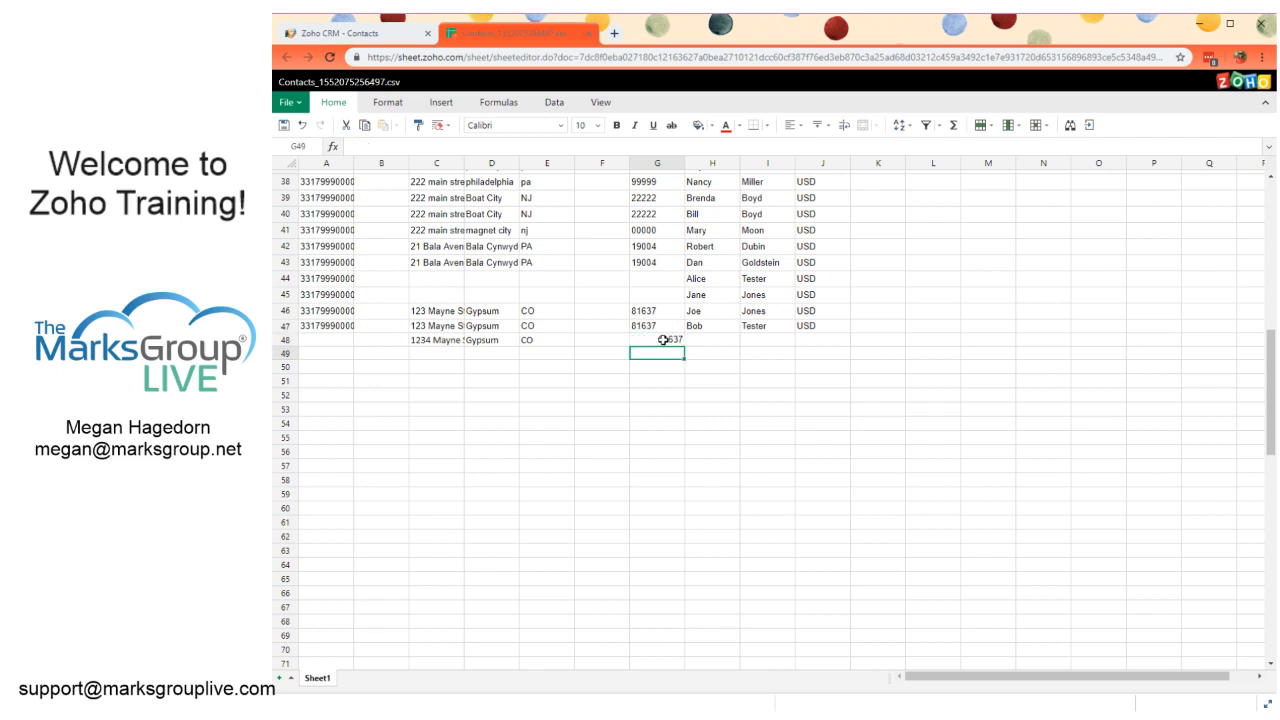
- Add the name Alice Tester2 to the new row 48
left_click(656, 340)
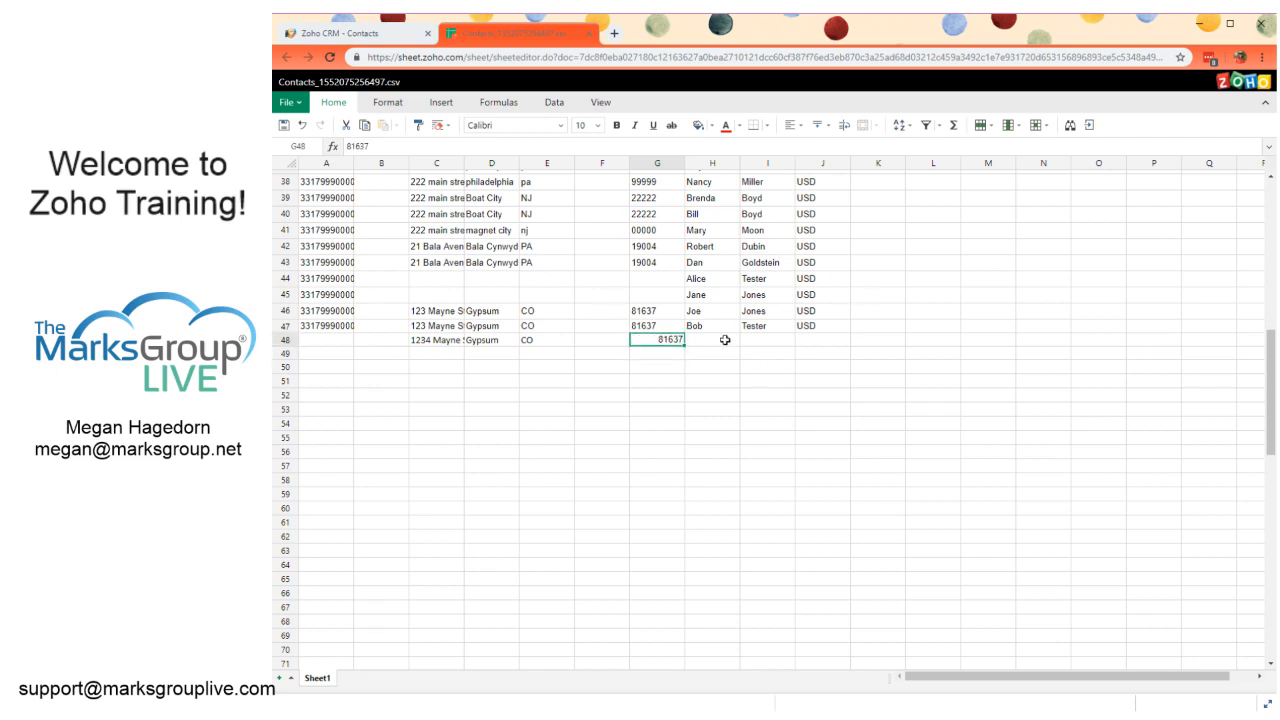
type("Alice")
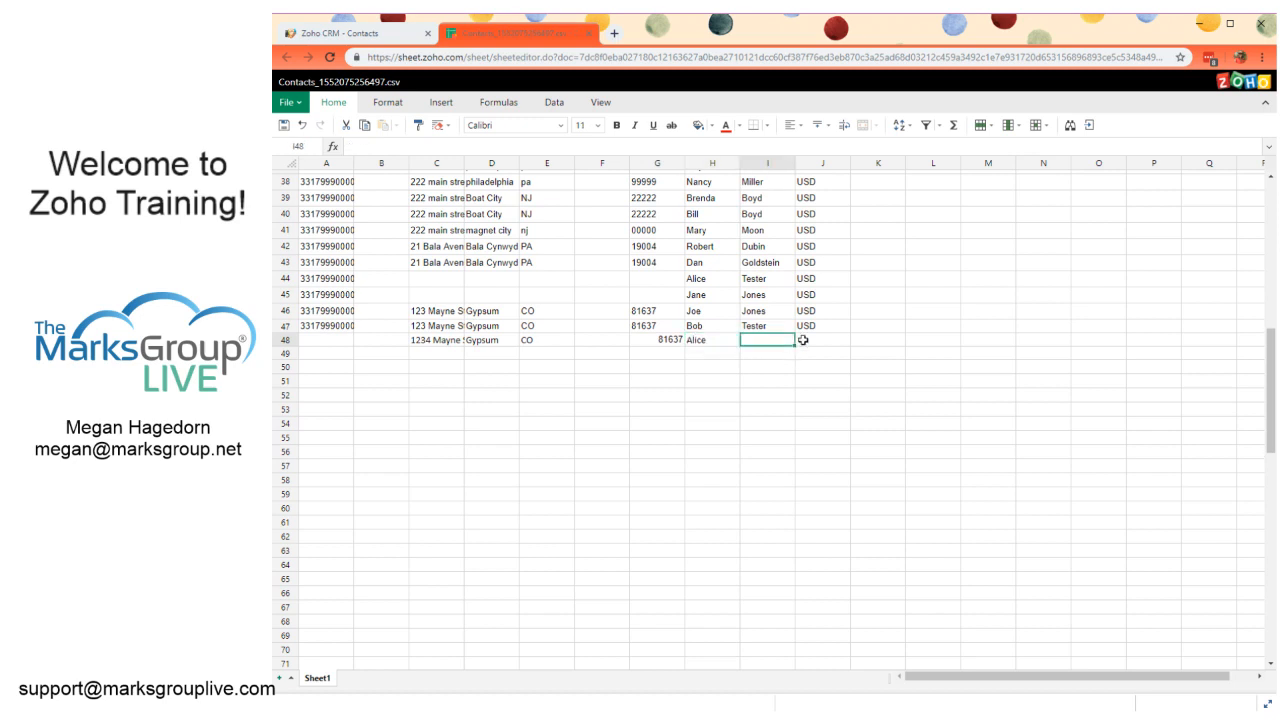
type("Tester2")
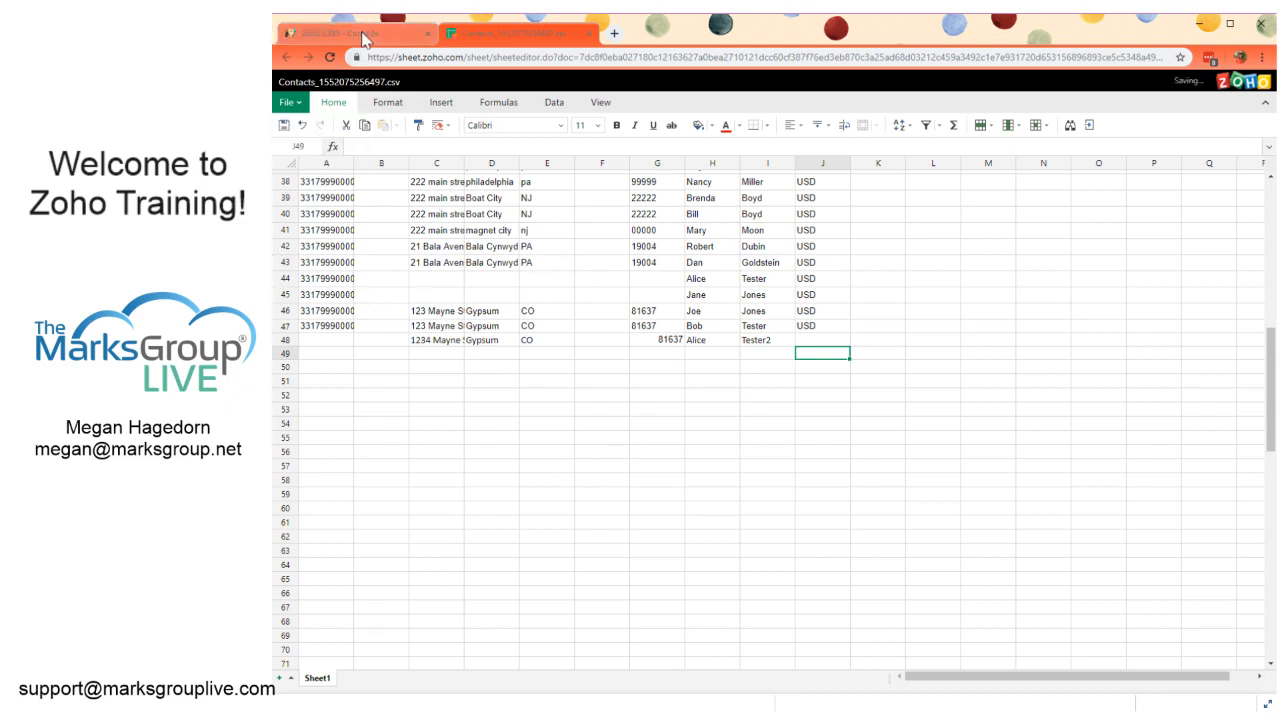
- Check Alice Tester2 in the CRM Mailing Labels list (now 47), then return to the sheet
left_click(356, 32)
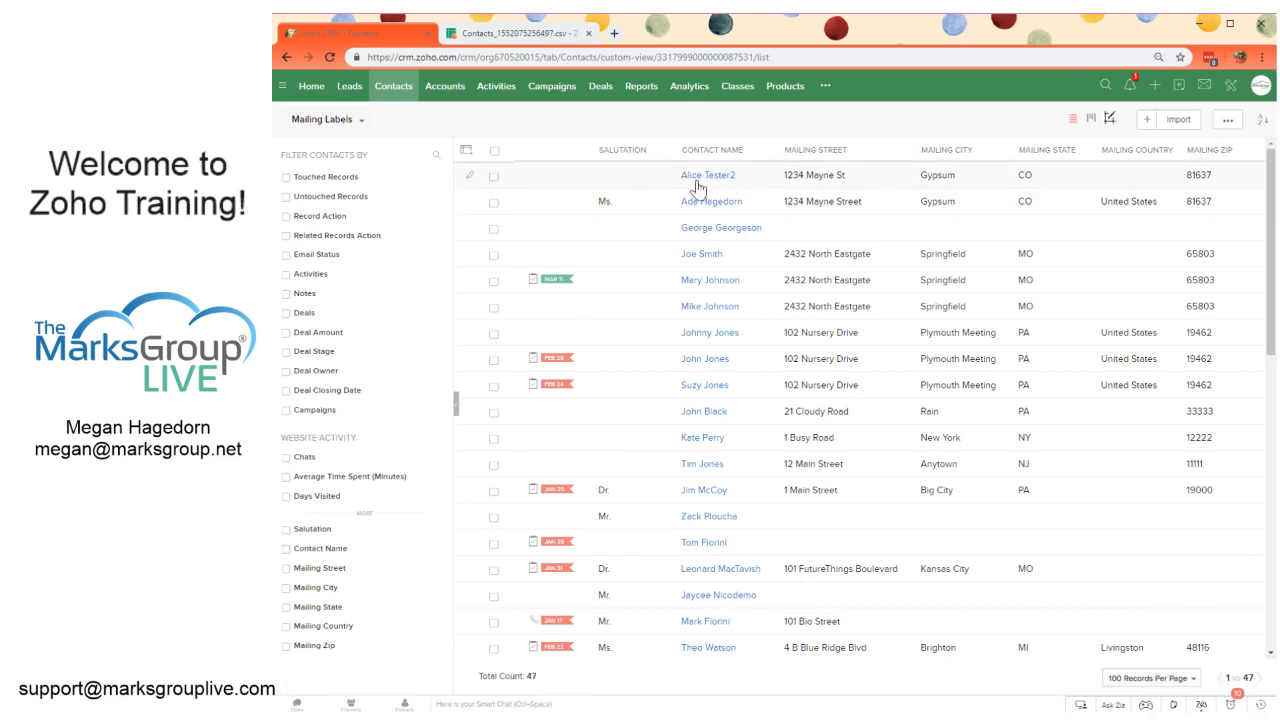
mouse_move(750, 190)
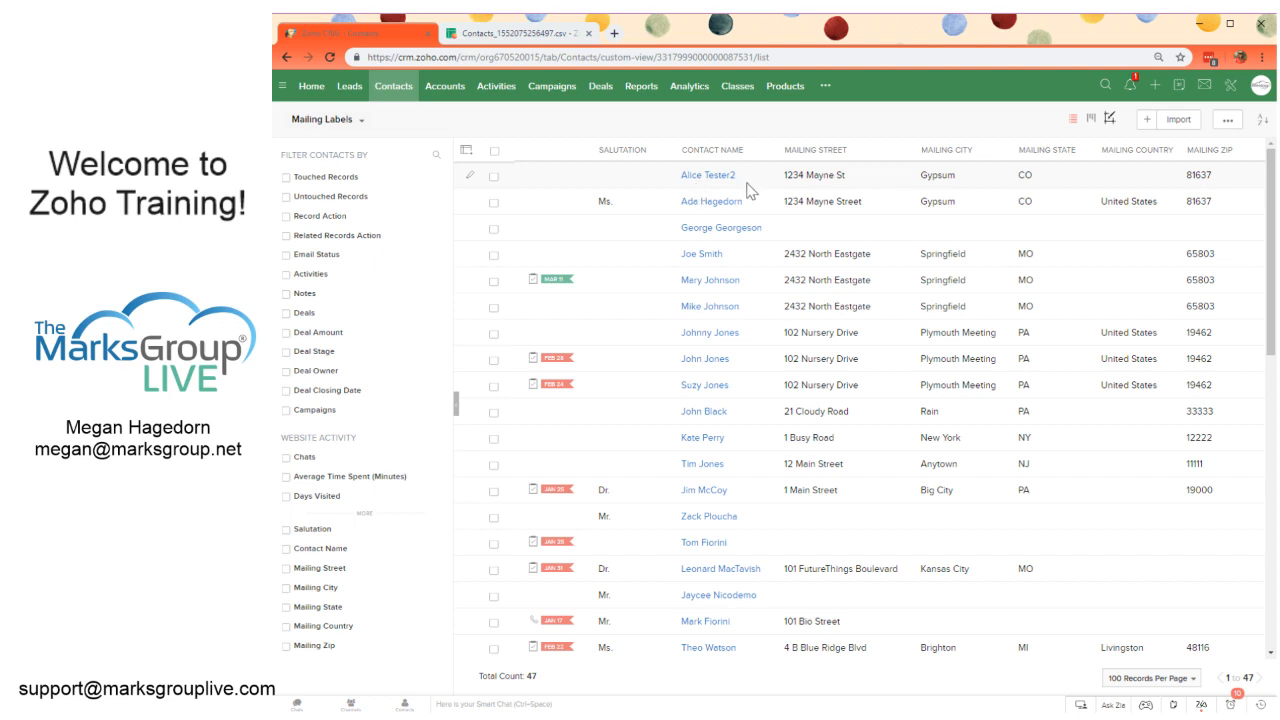
mouse_move(788, 174)
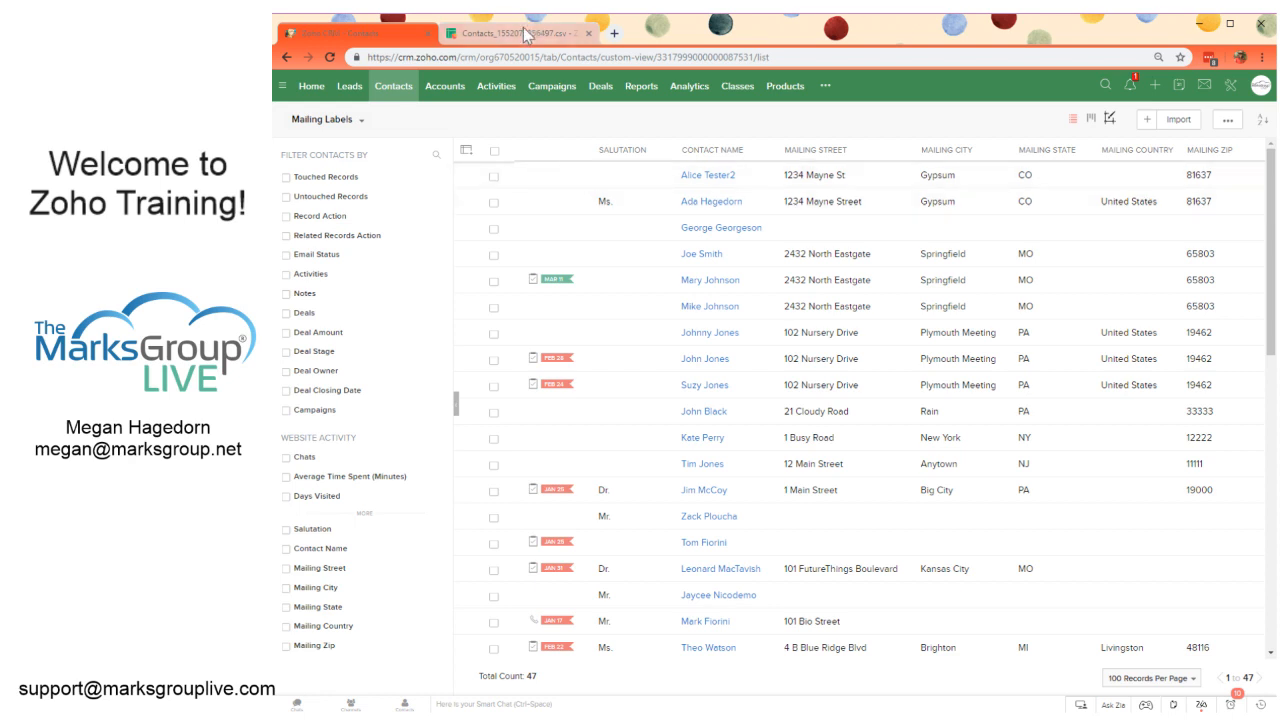
left_click(516, 32)
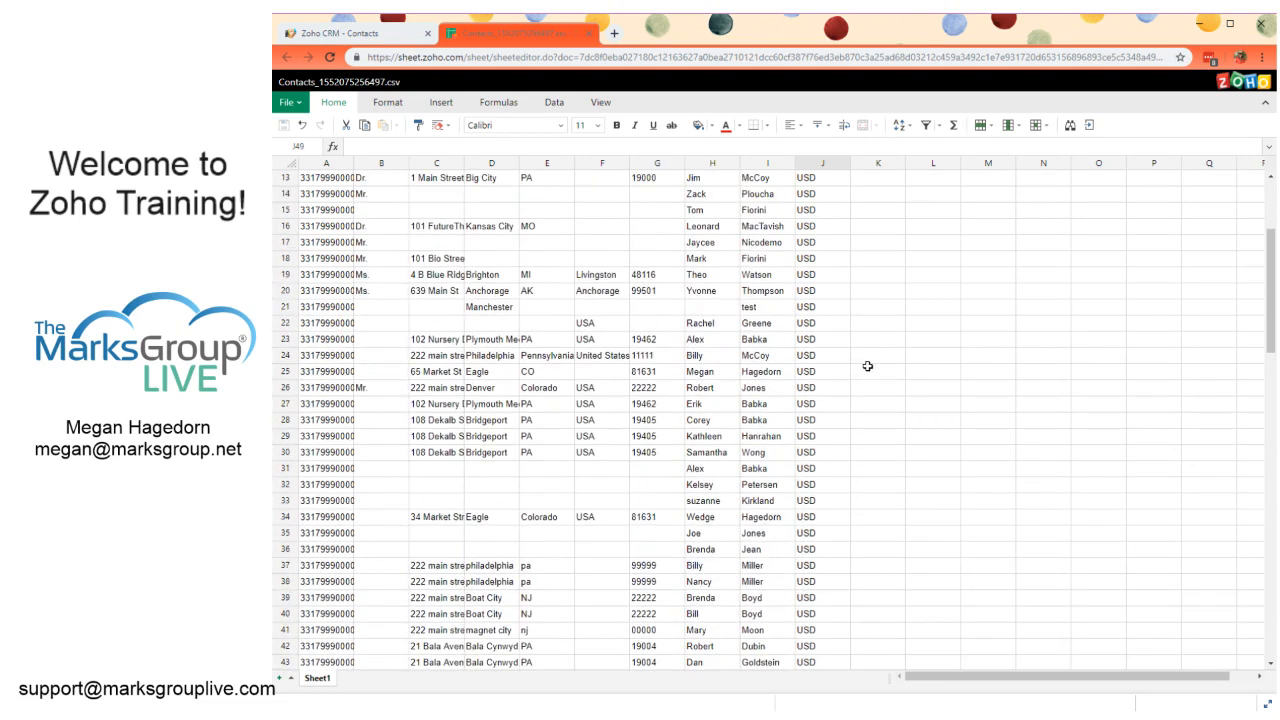
- Browse File > Export As formats: Excel, OpenDocument, CSV, TSV, PDF, HTML
scroll("up", 3)
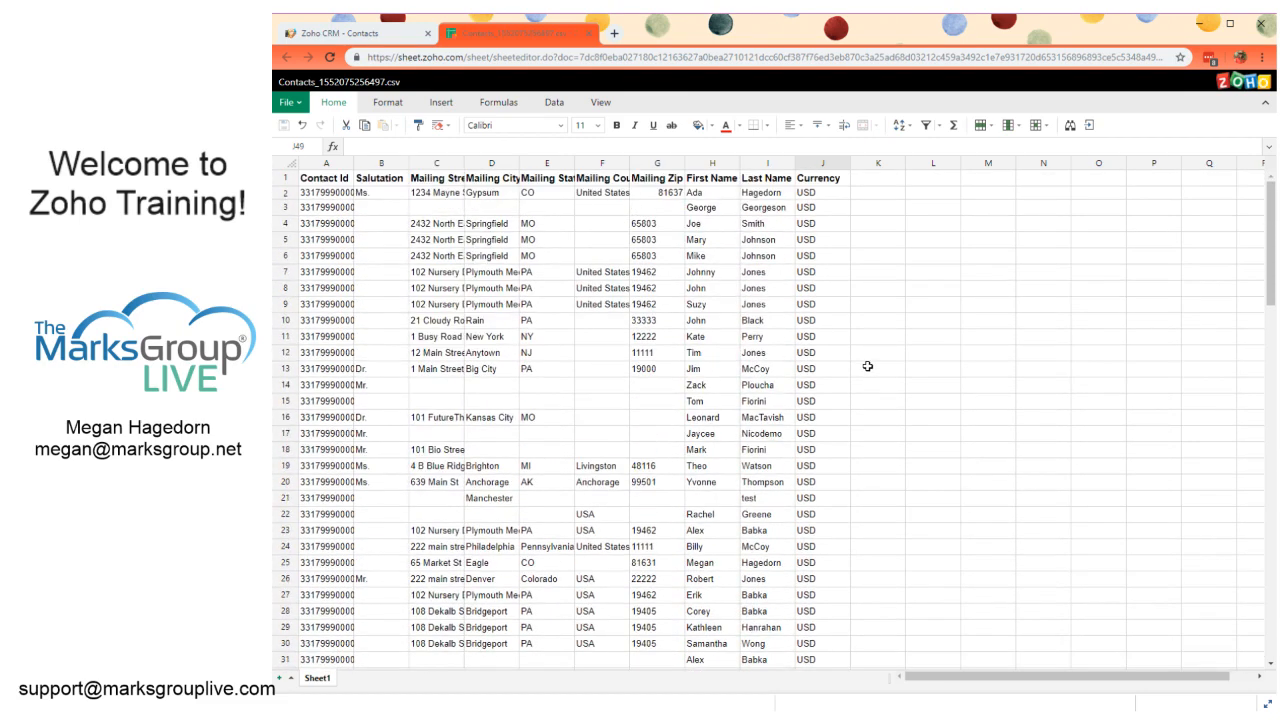
mouse_move(1116, 160)
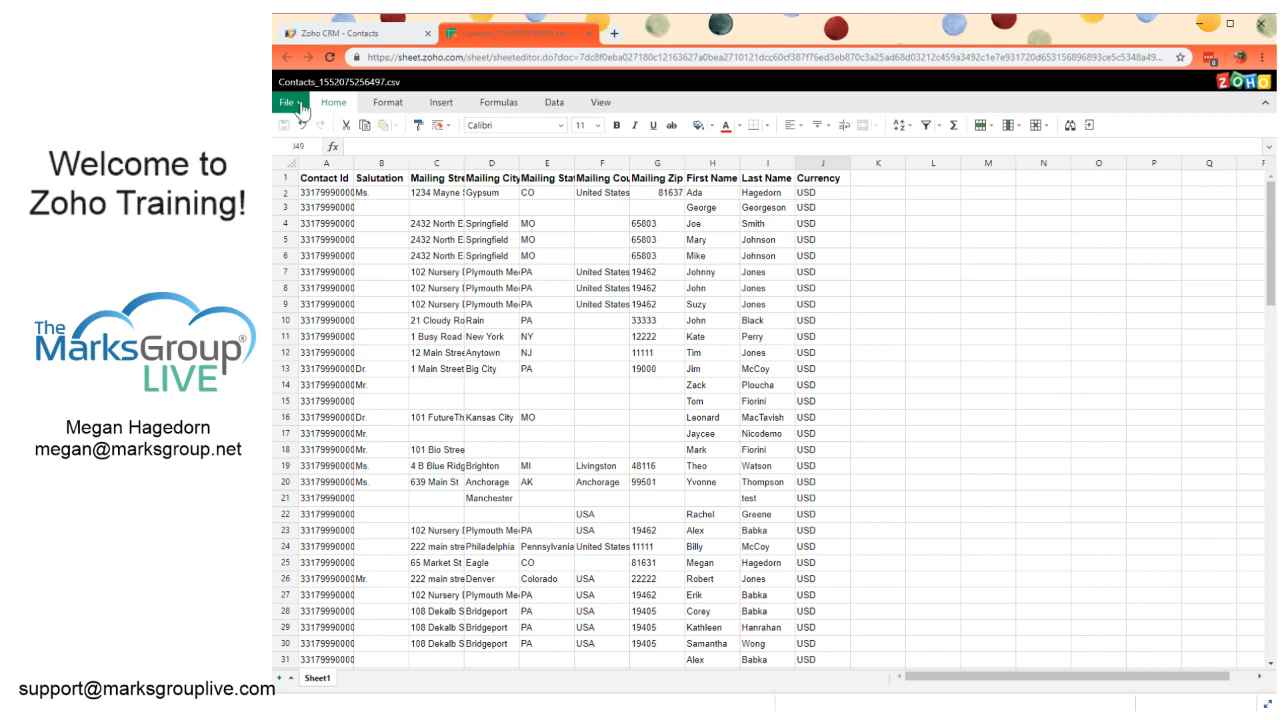
left_click(286, 104)
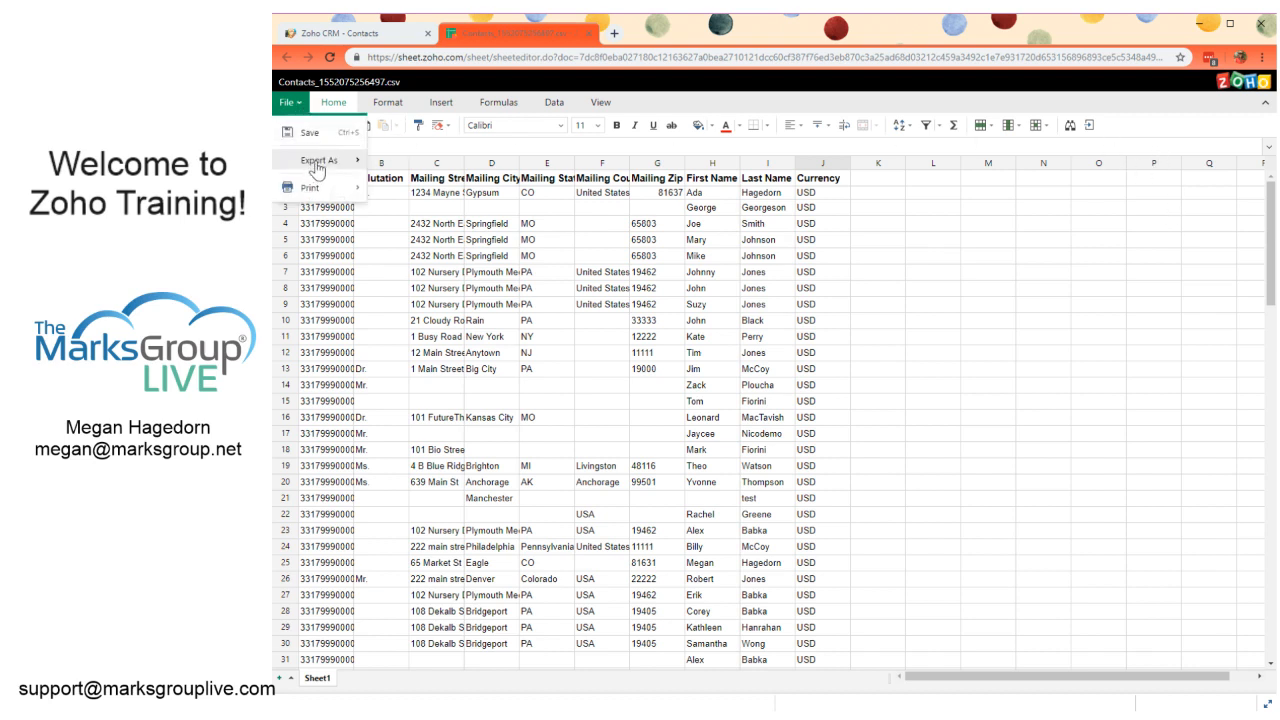
left_click(316, 160)
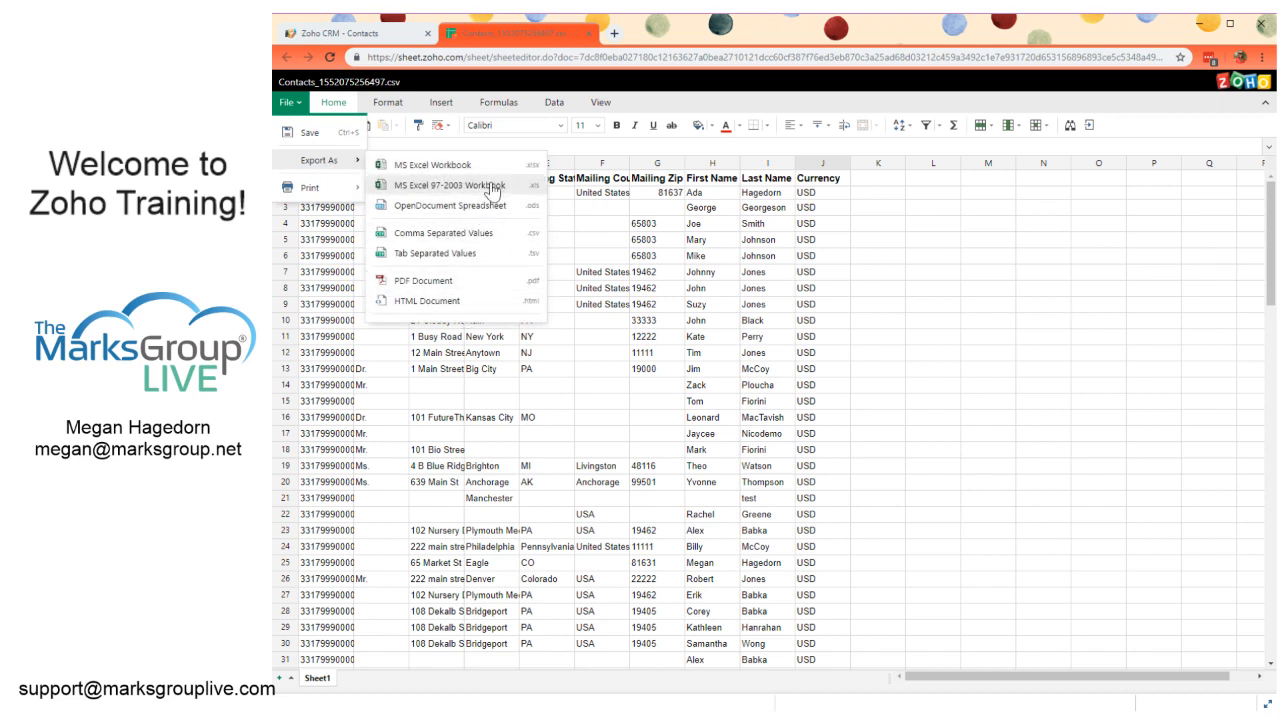
mouse_move(452, 236)
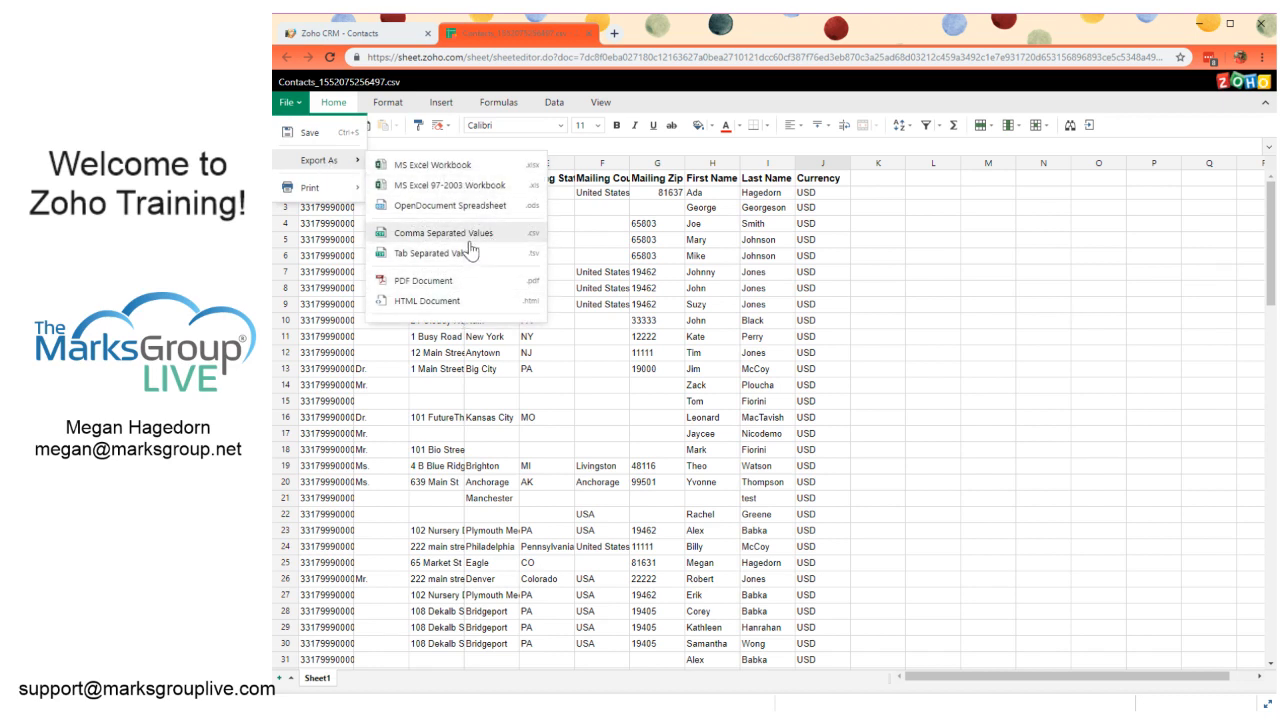
mouse_move(448, 204)
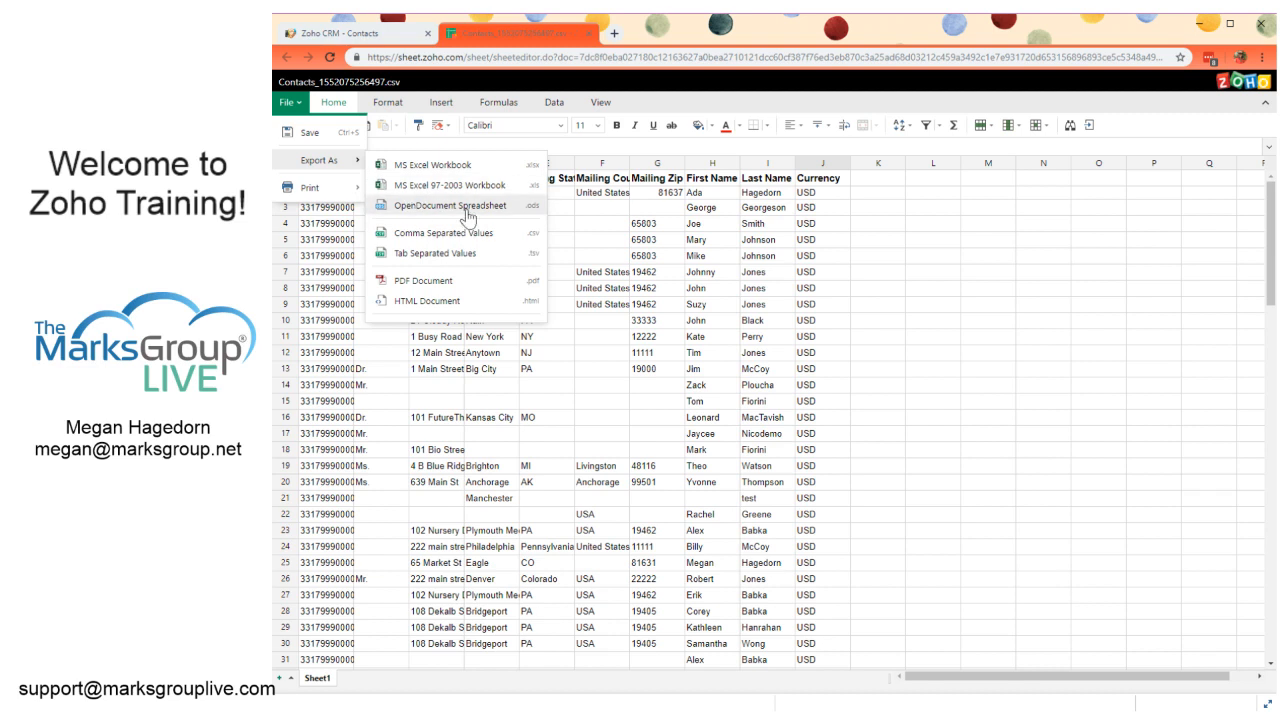
mouse_move(432, 184)
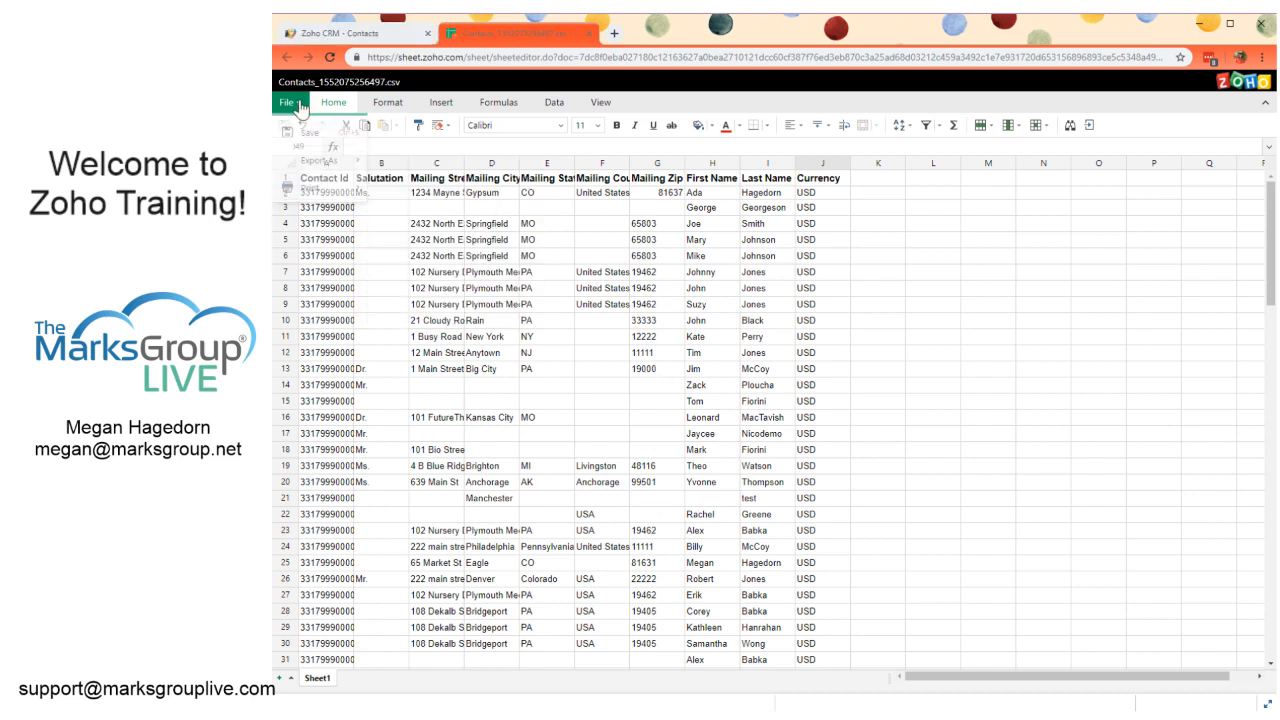
left_click(304, 104)
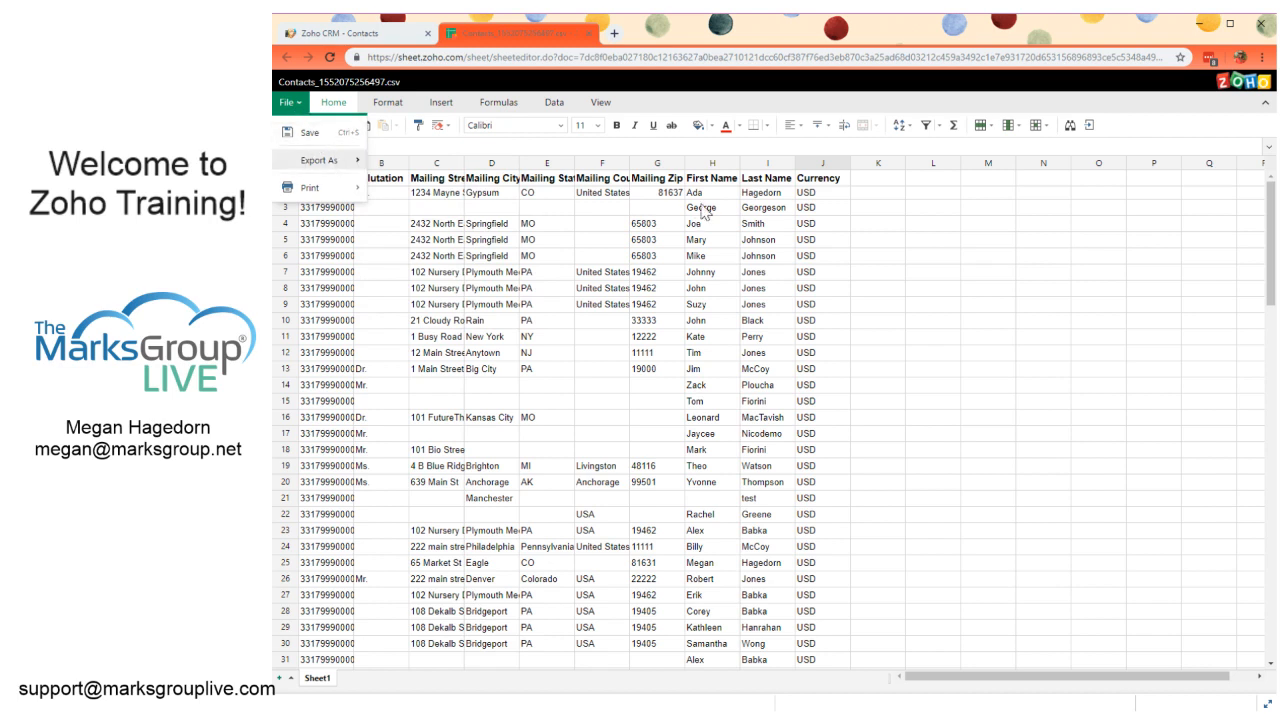